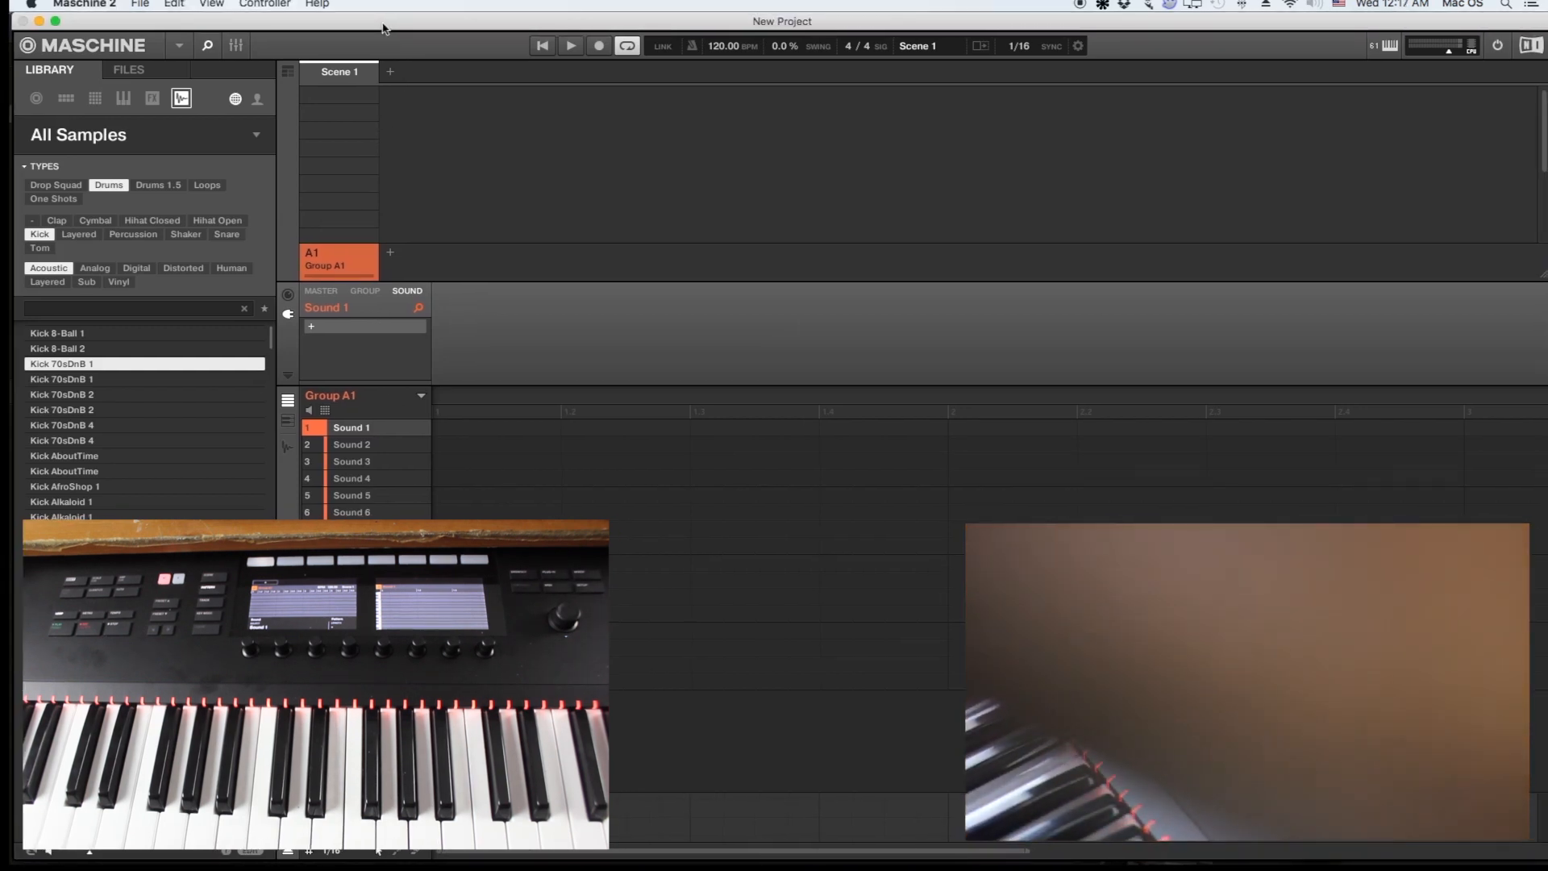
- Tick KOMPLETE KONTROL S61 MK2 Port 1 and Port 2 under Preferences > MIDI > Input
click(263, 5)
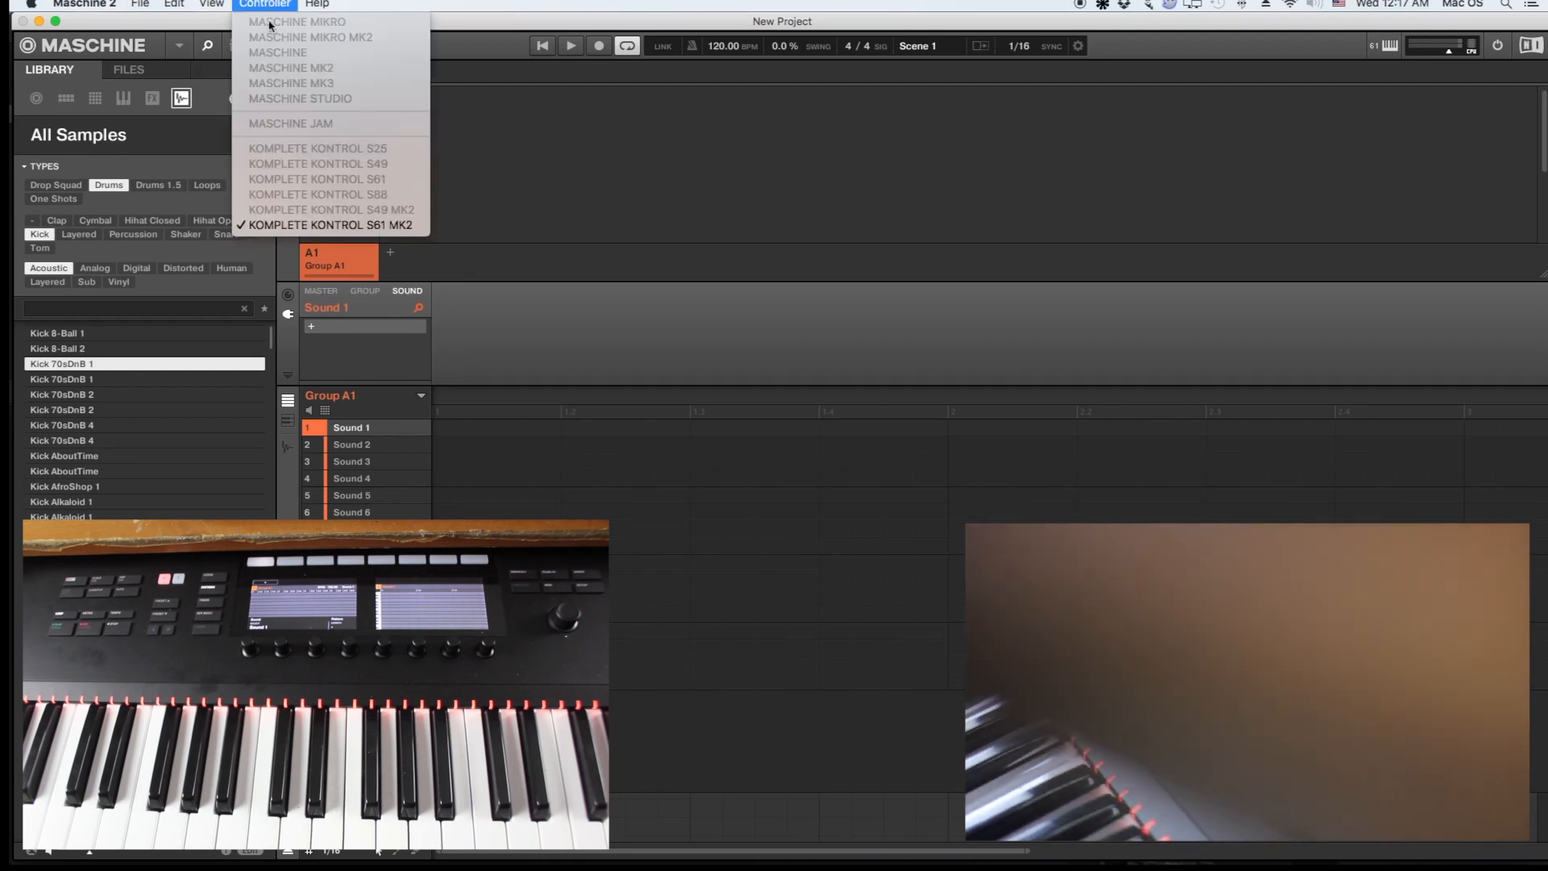
mouse_move(308, 164)
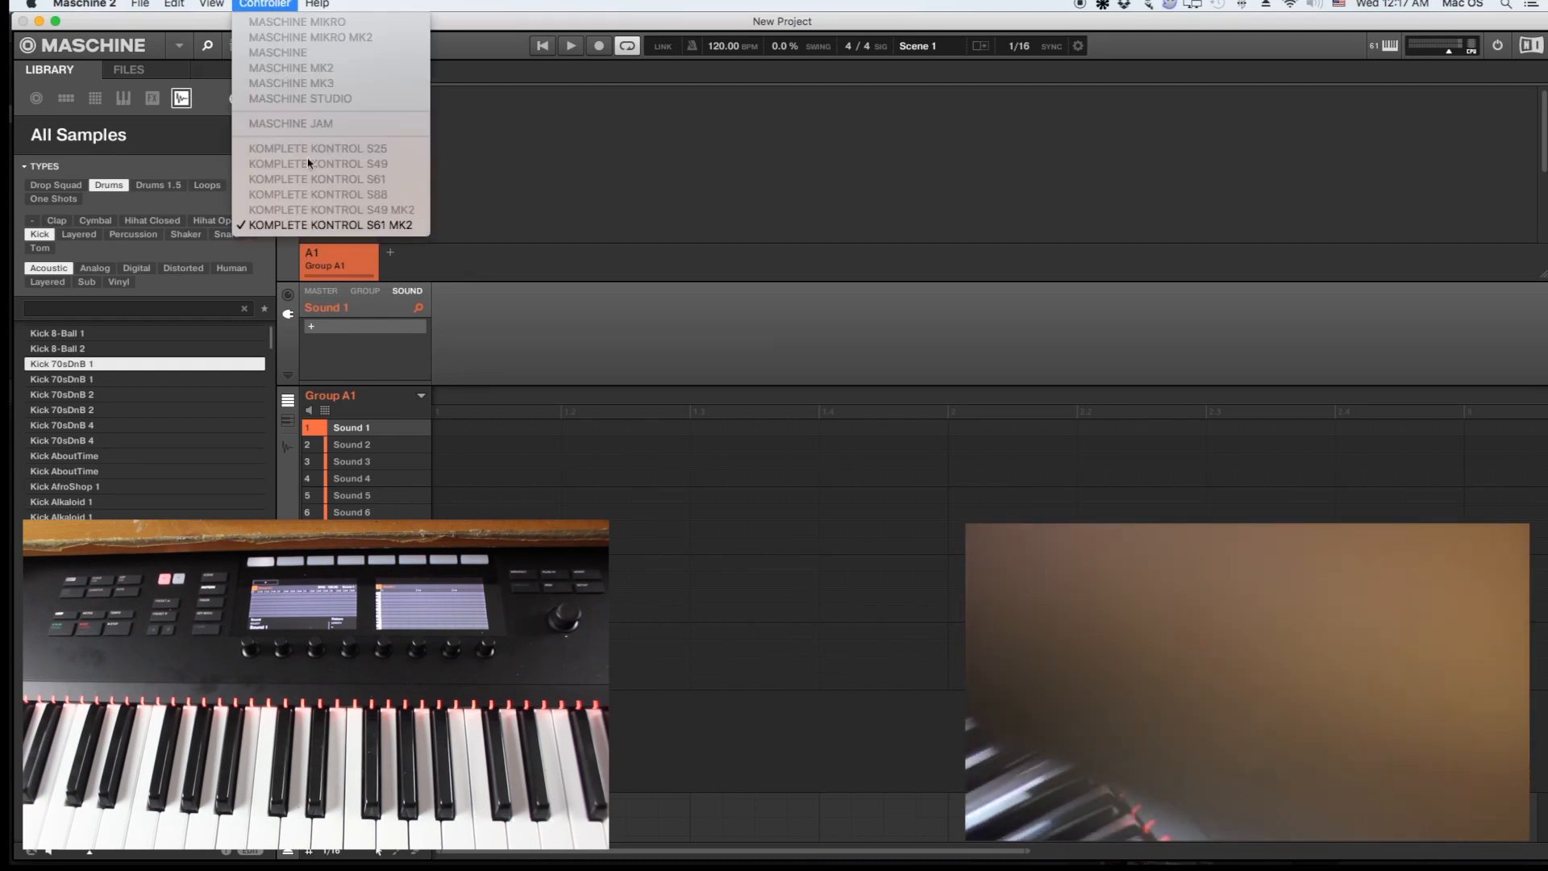
mouse_move(326, 205)
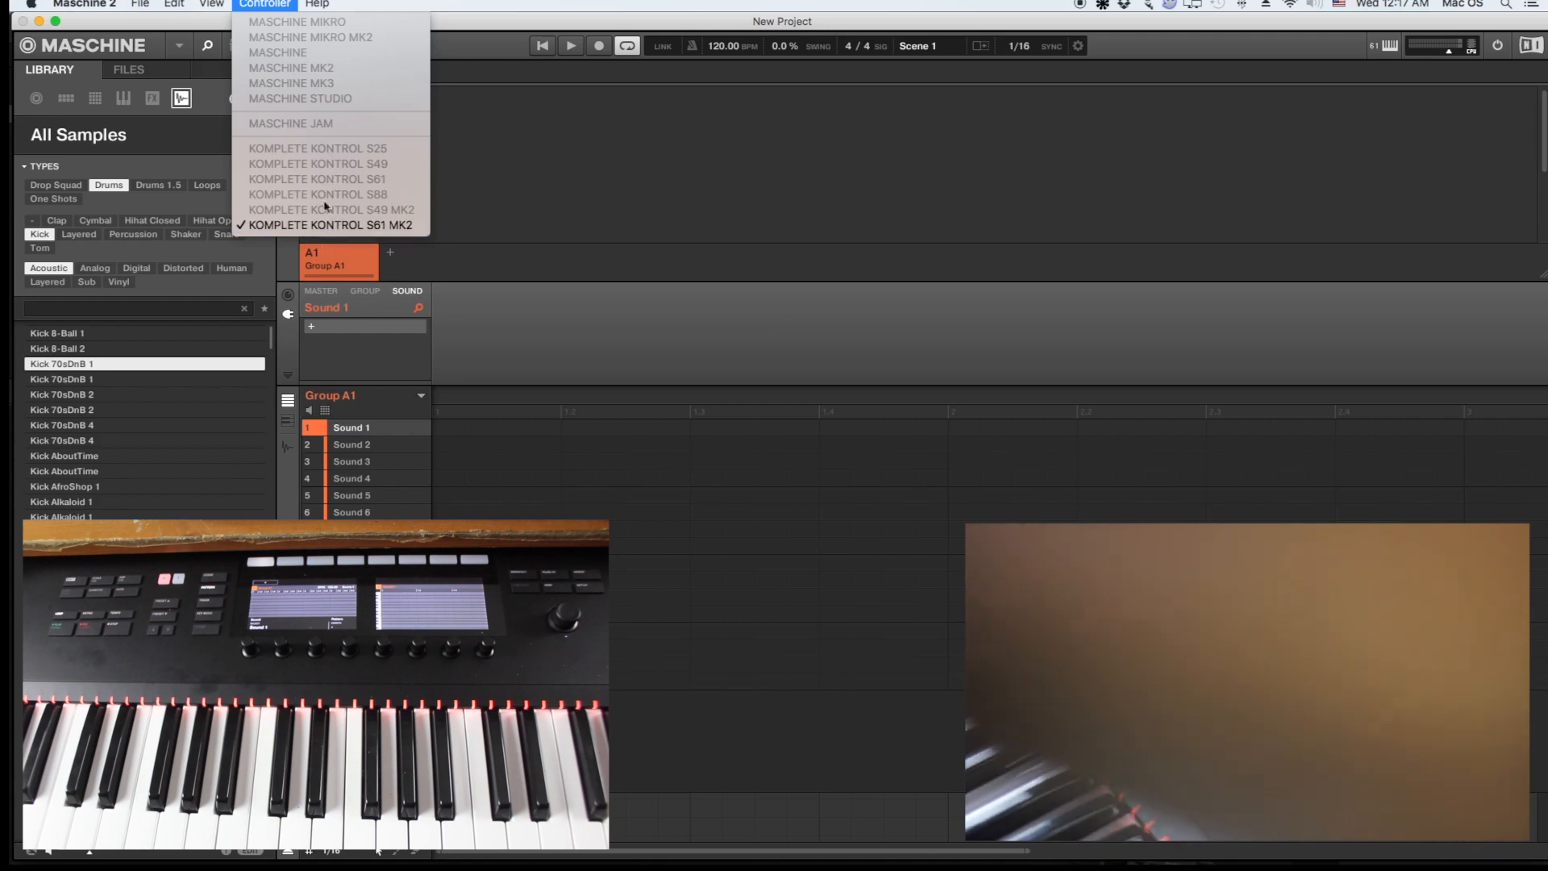
mouse_move(325, 176)
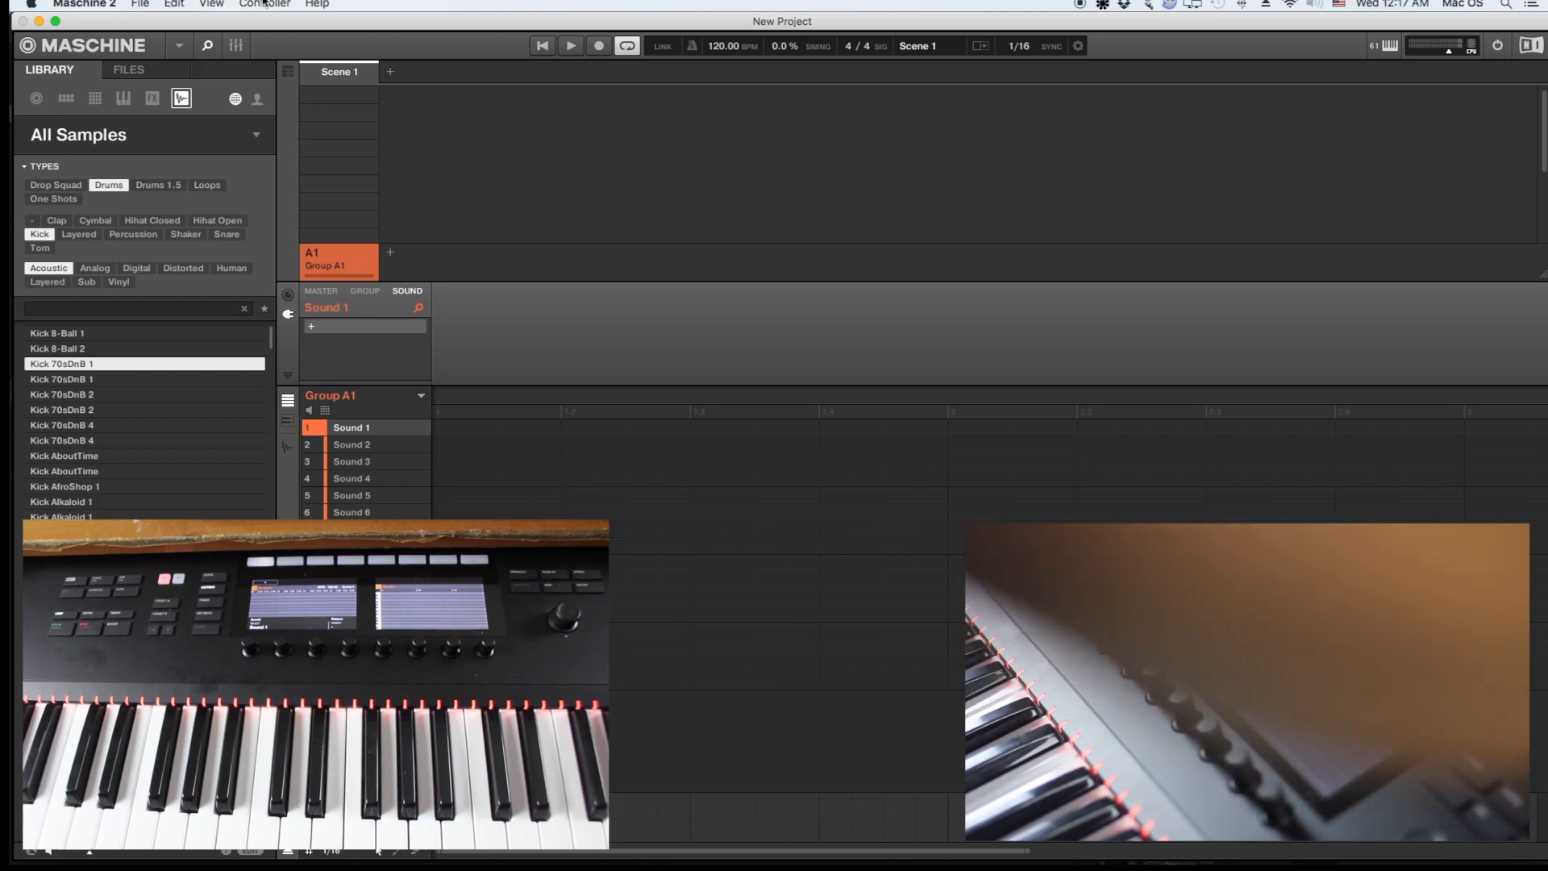
click(84, 5)
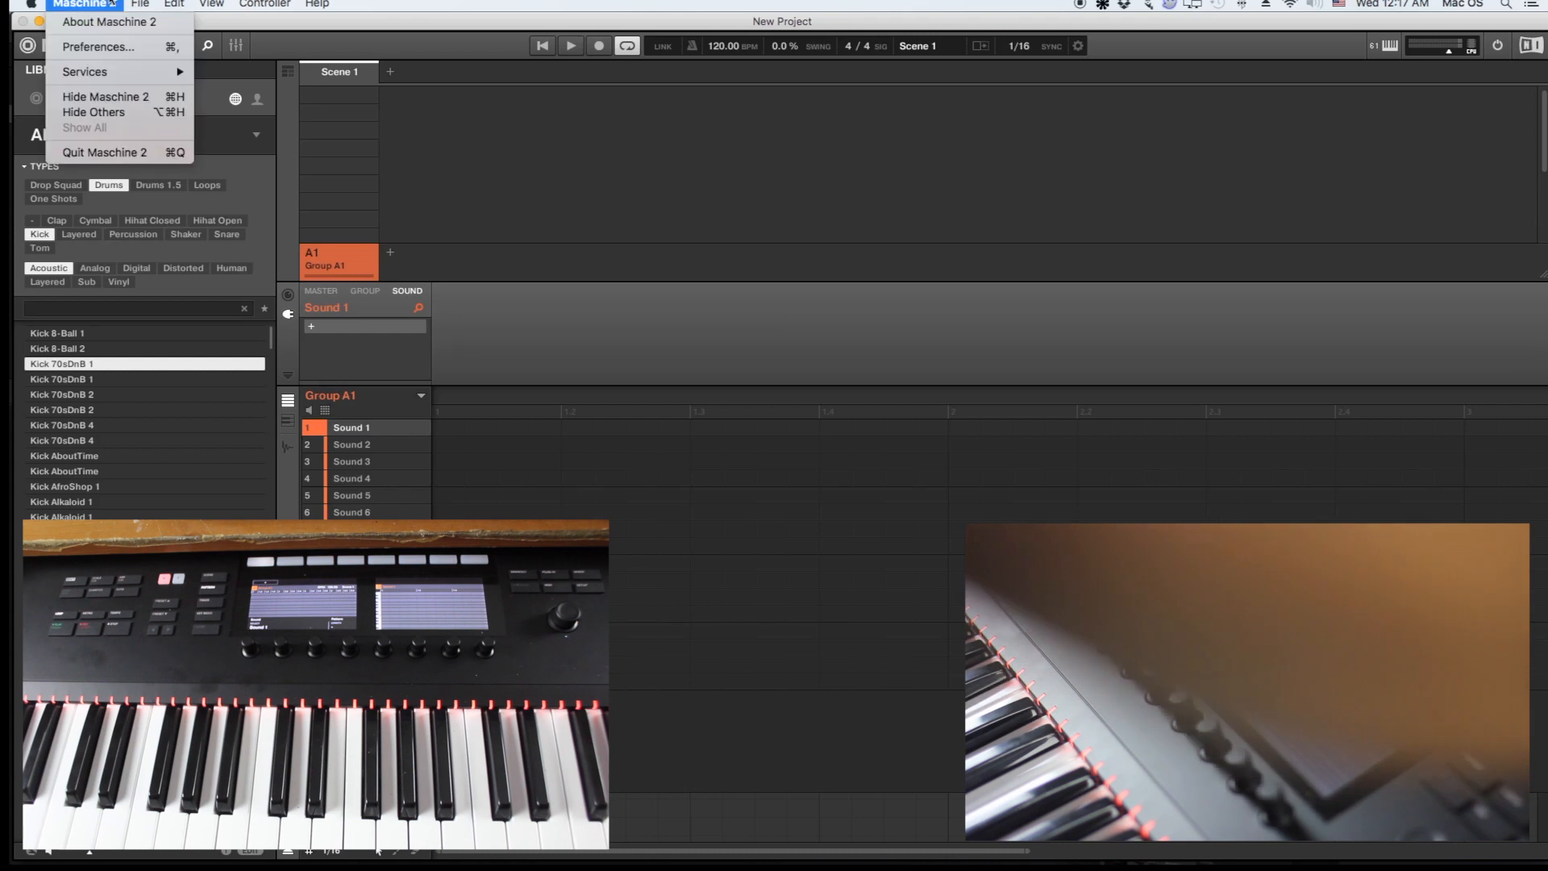
mouse_move(98, 47)
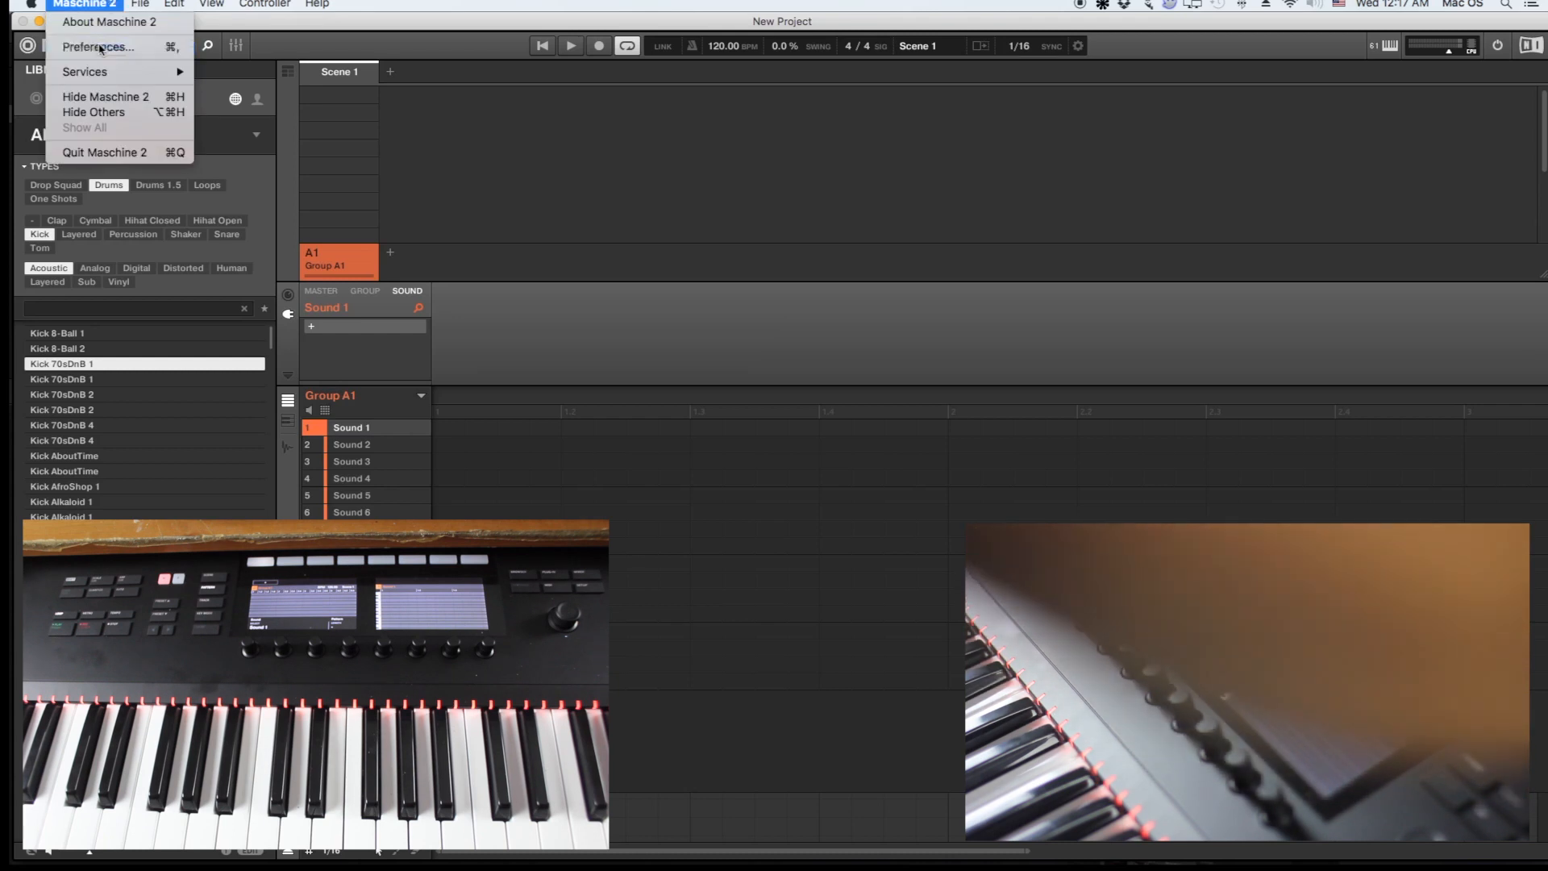
click(96, 47)
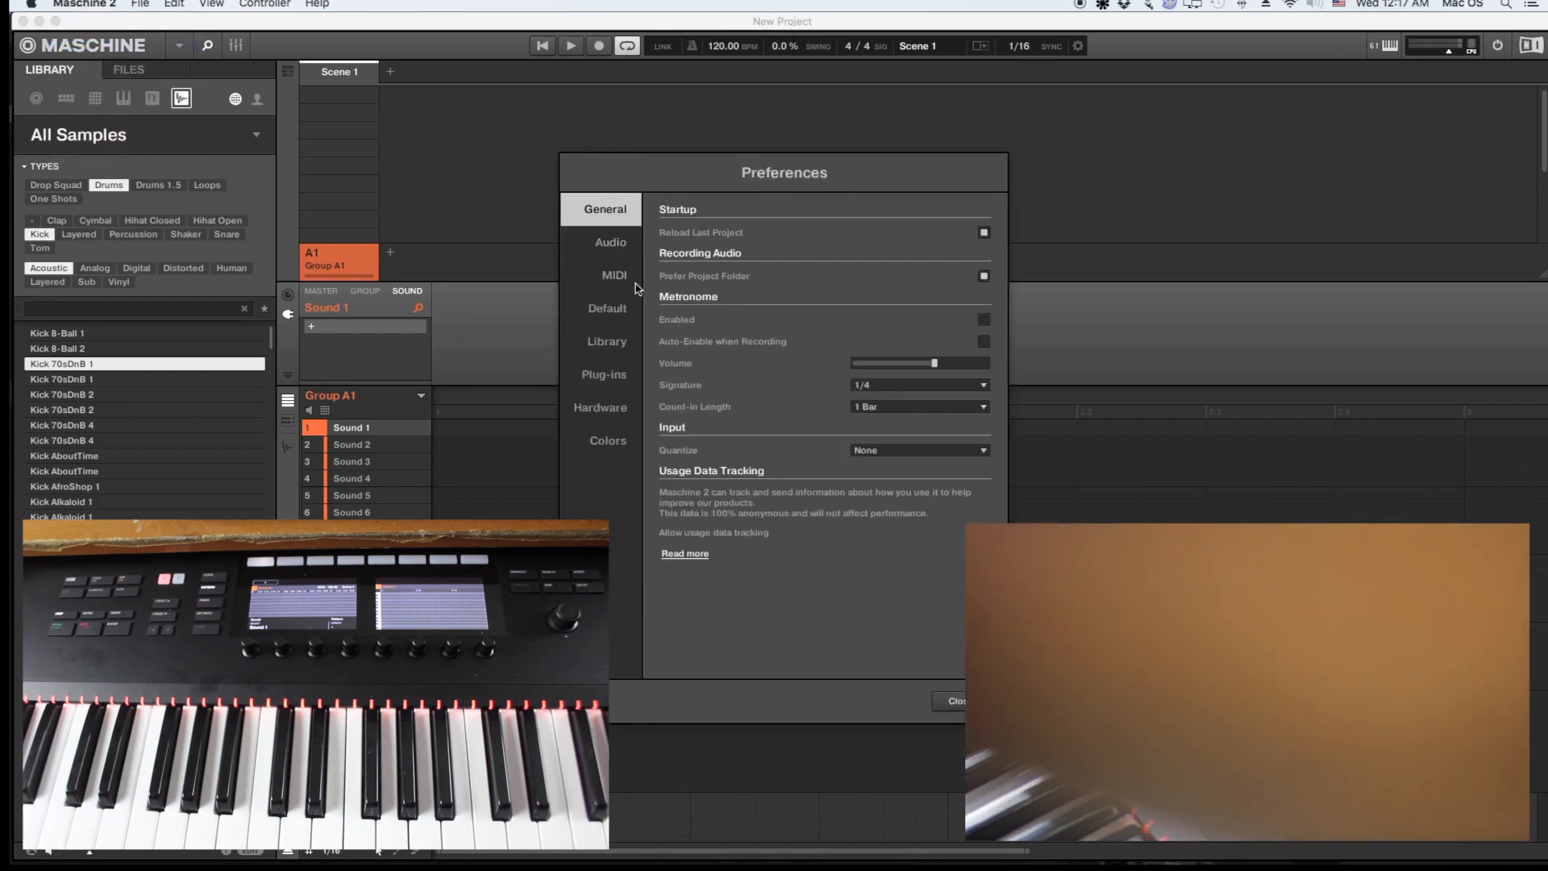
click(614, 274)
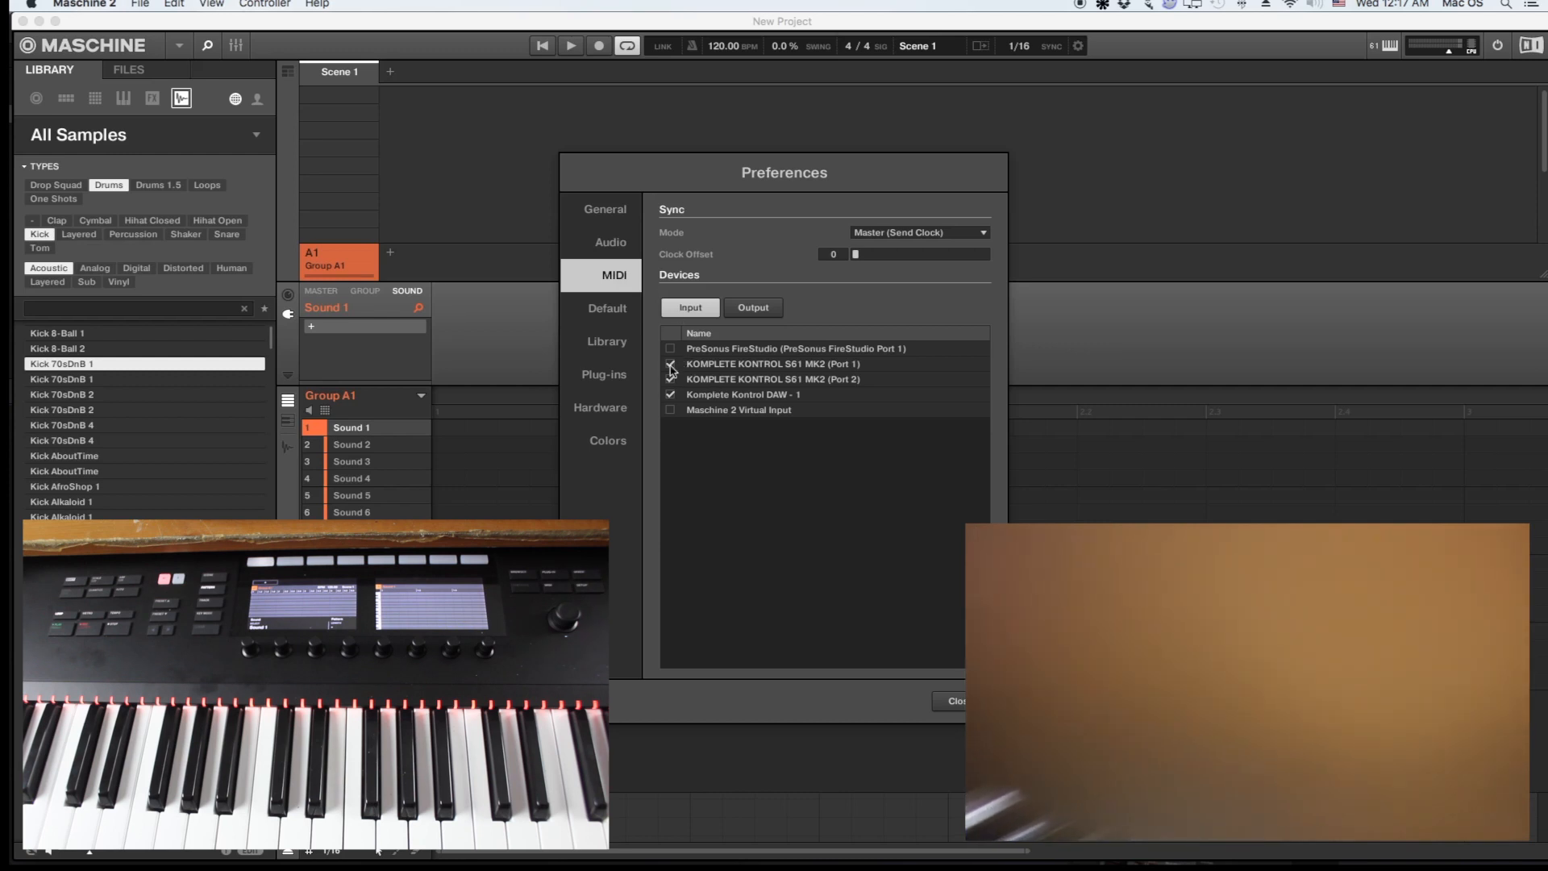
click(670, 365)
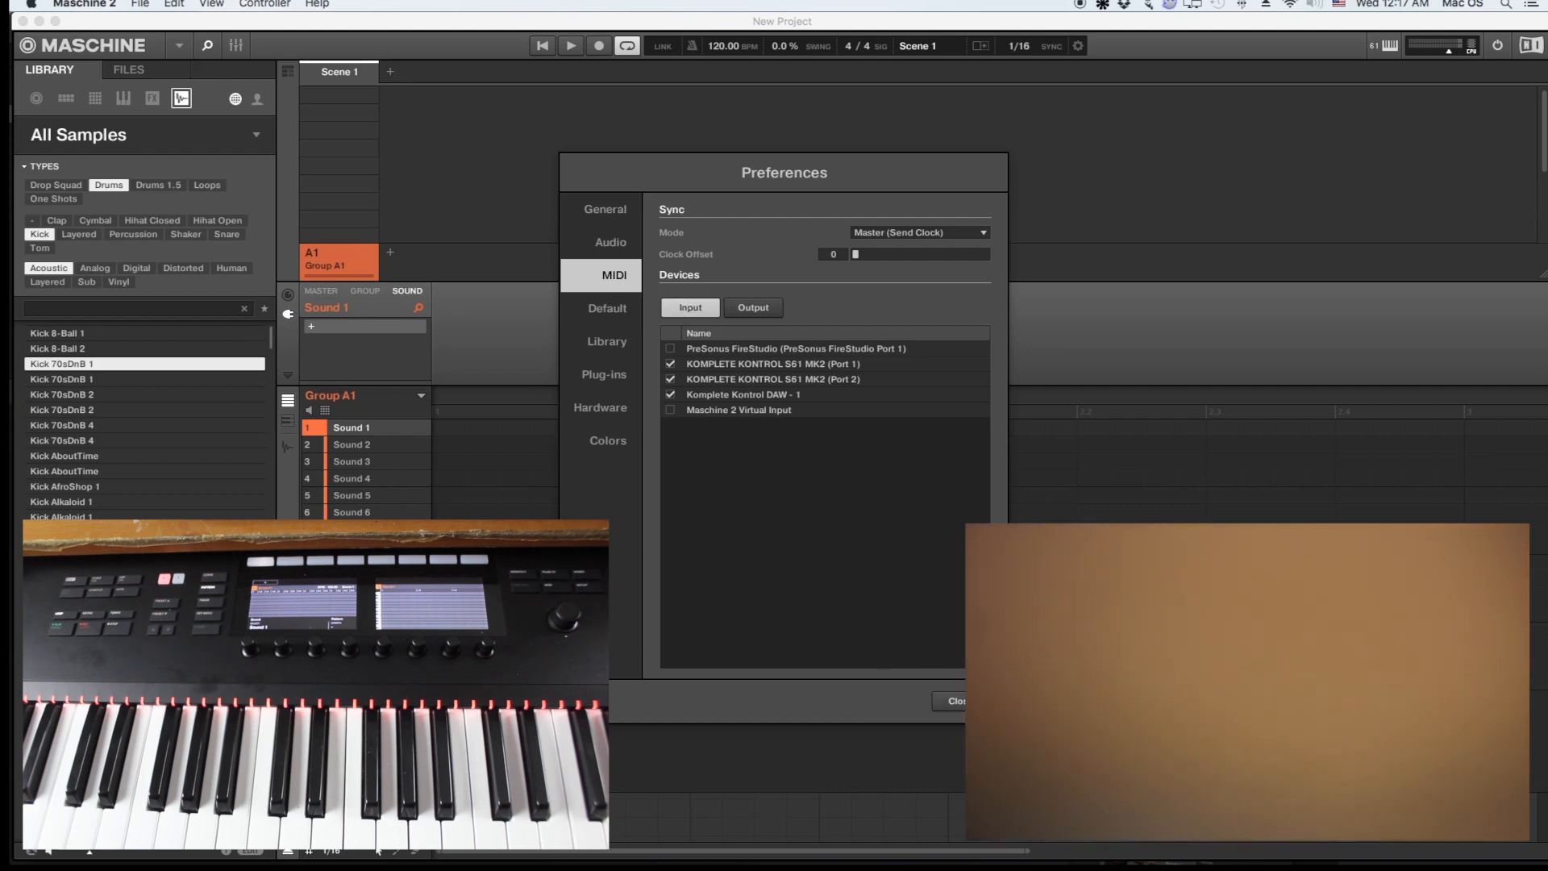
click(950, 701)
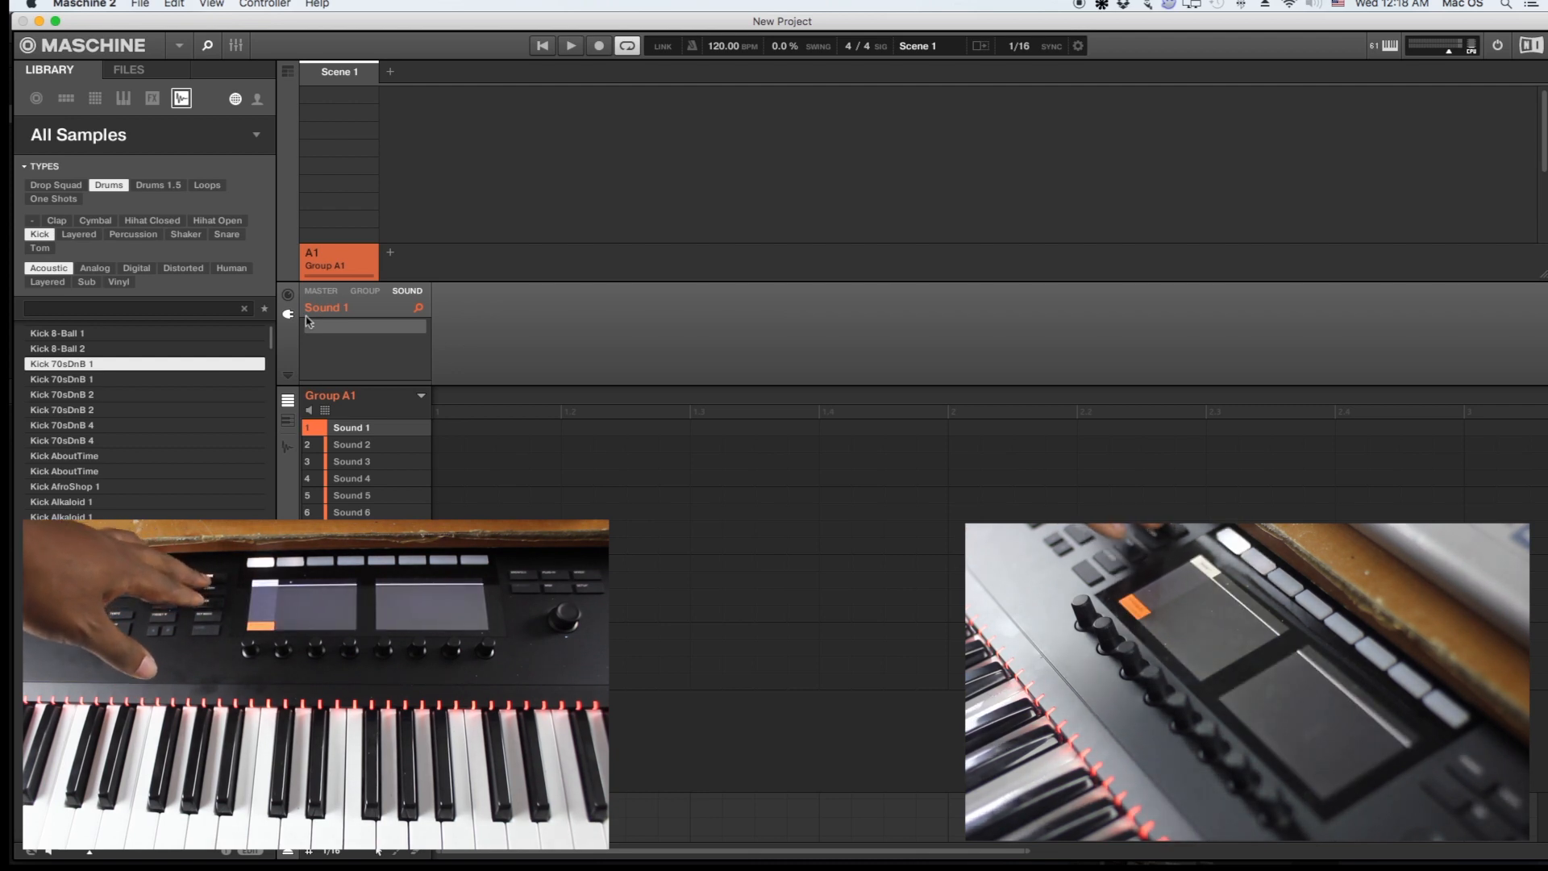
- Add Scene 2 in the Arranger, then reselect Scene 1
click(389, 71)
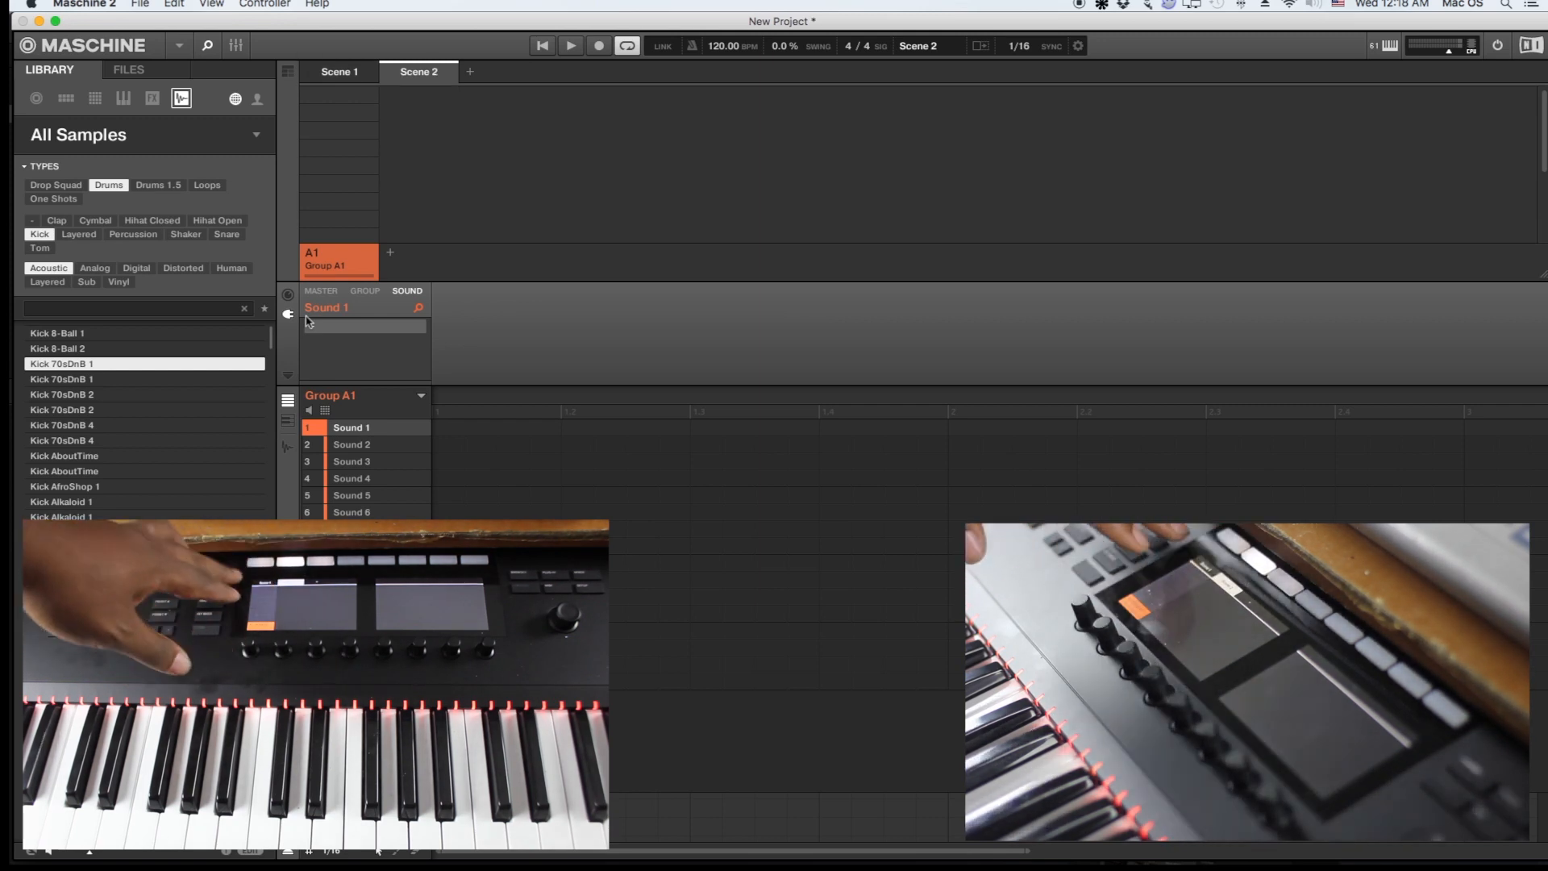
click(339, 71)
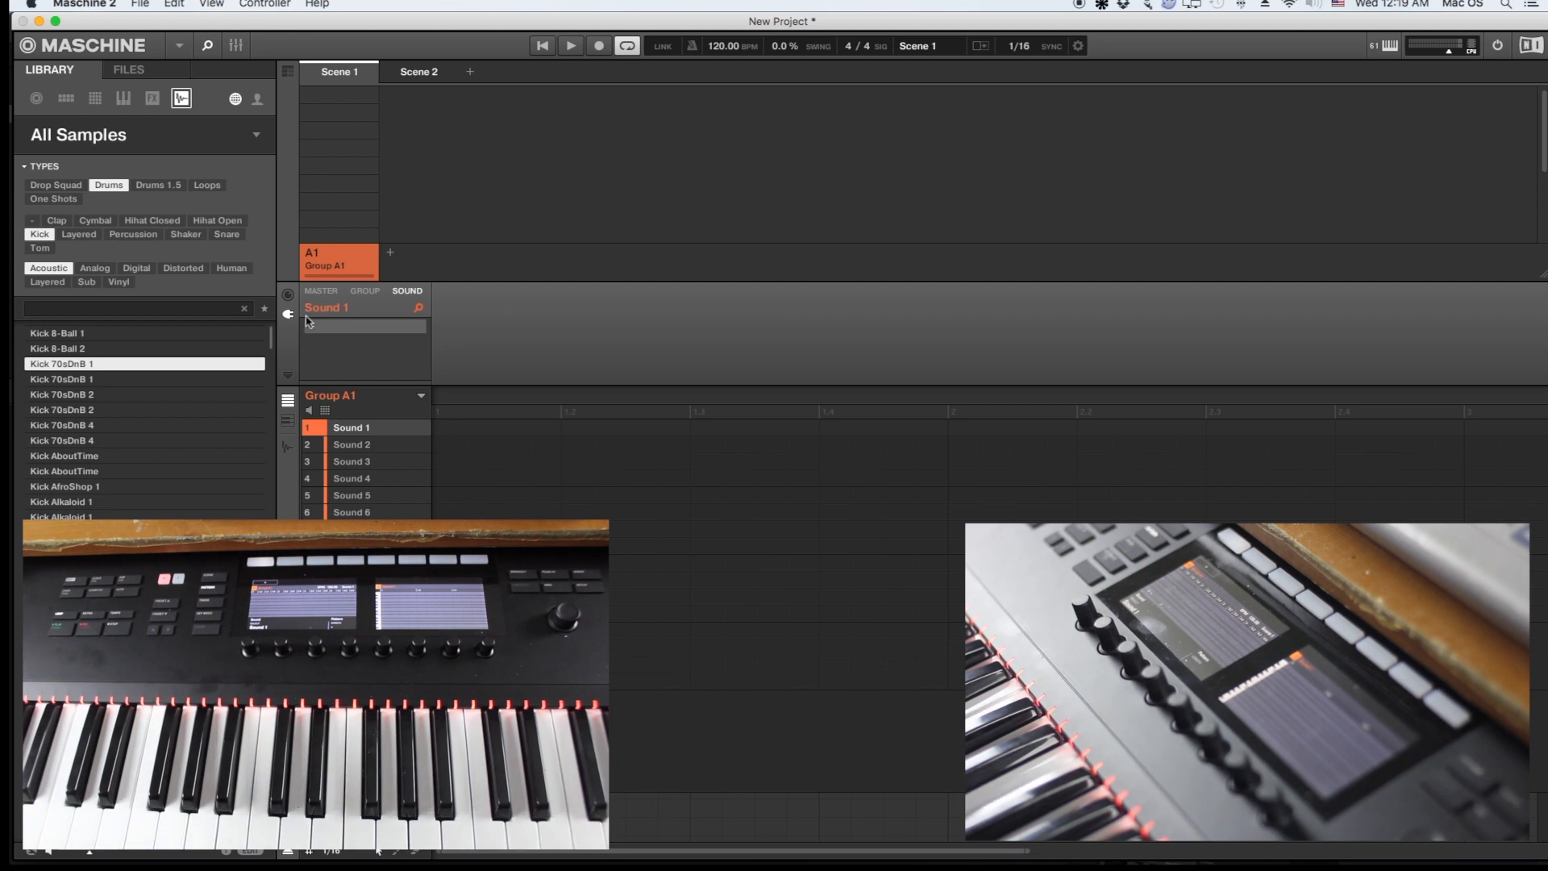
- Browse Group A1's sound slots and create Pattern 1 in Scene 1 with Sound 1 active
click(352, 495)
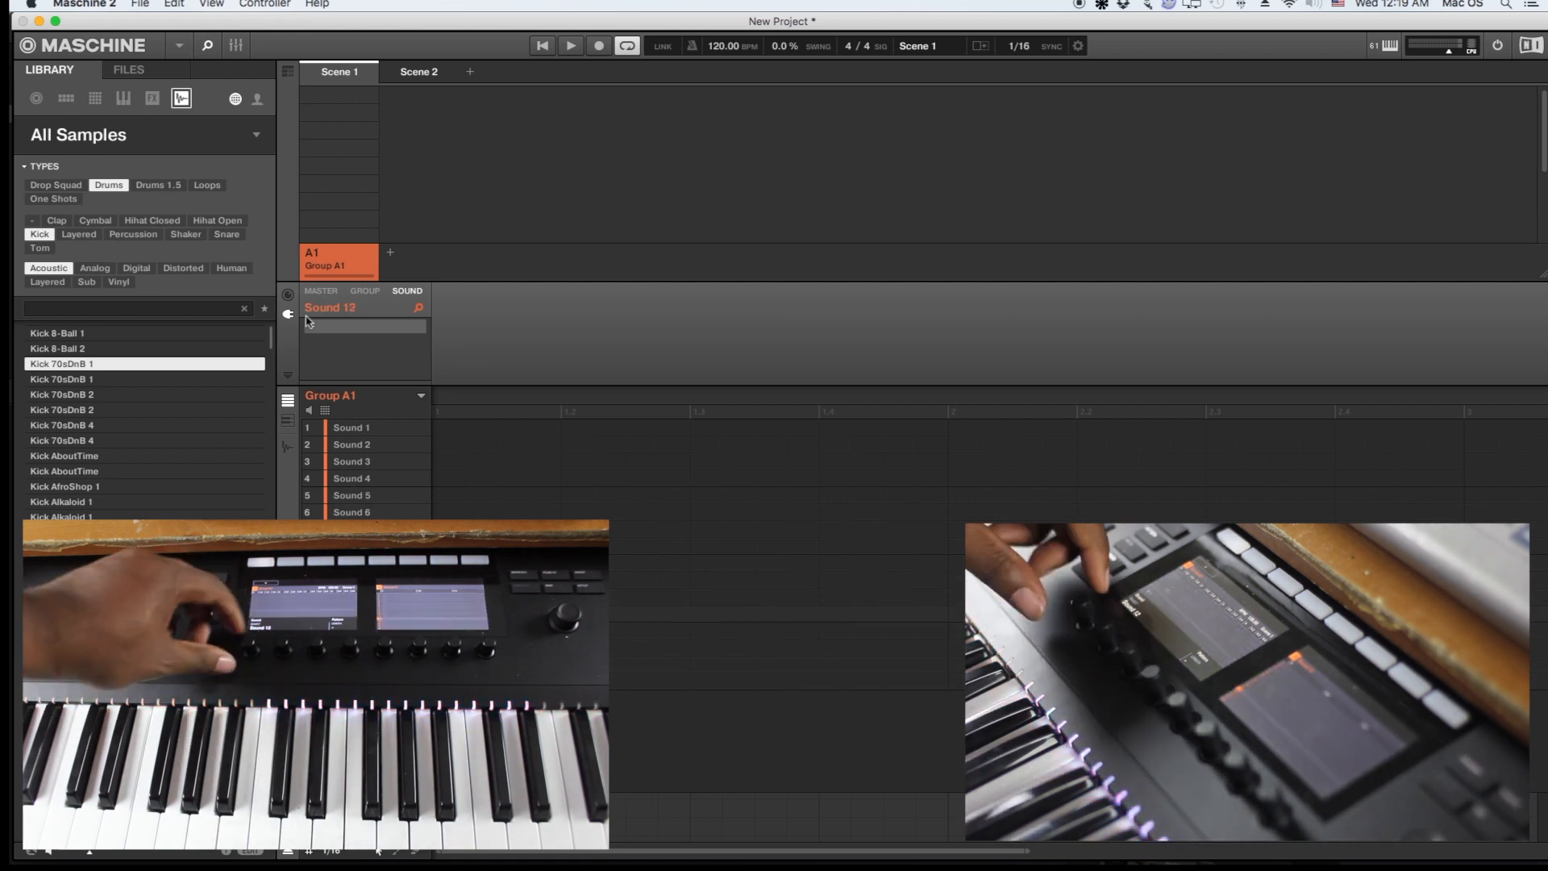
click(352, 461)
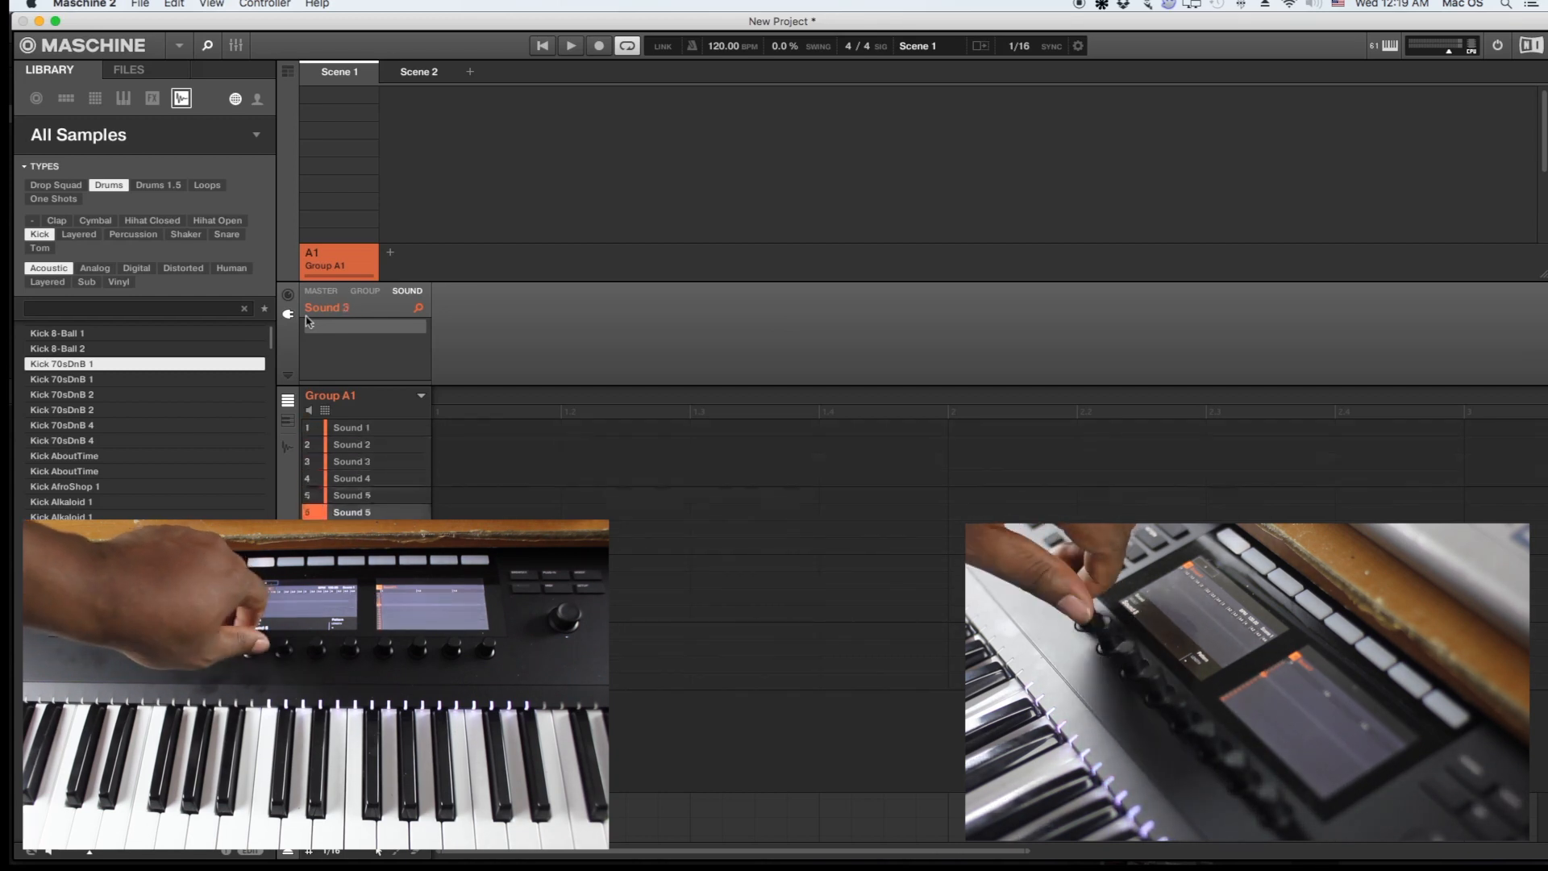
click(351, 478)
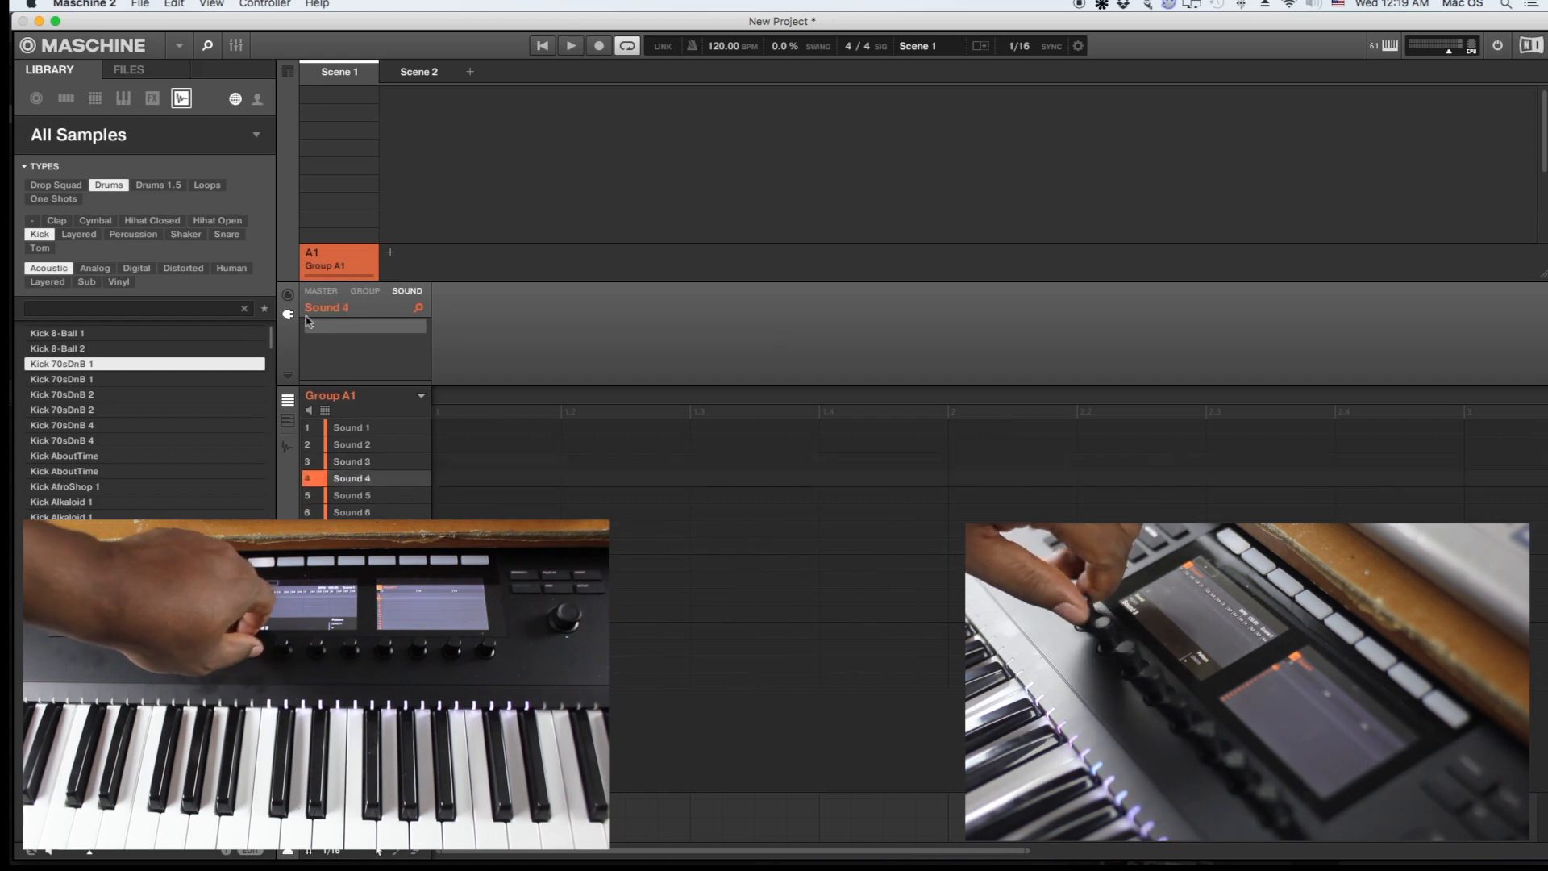
click(352, 511)
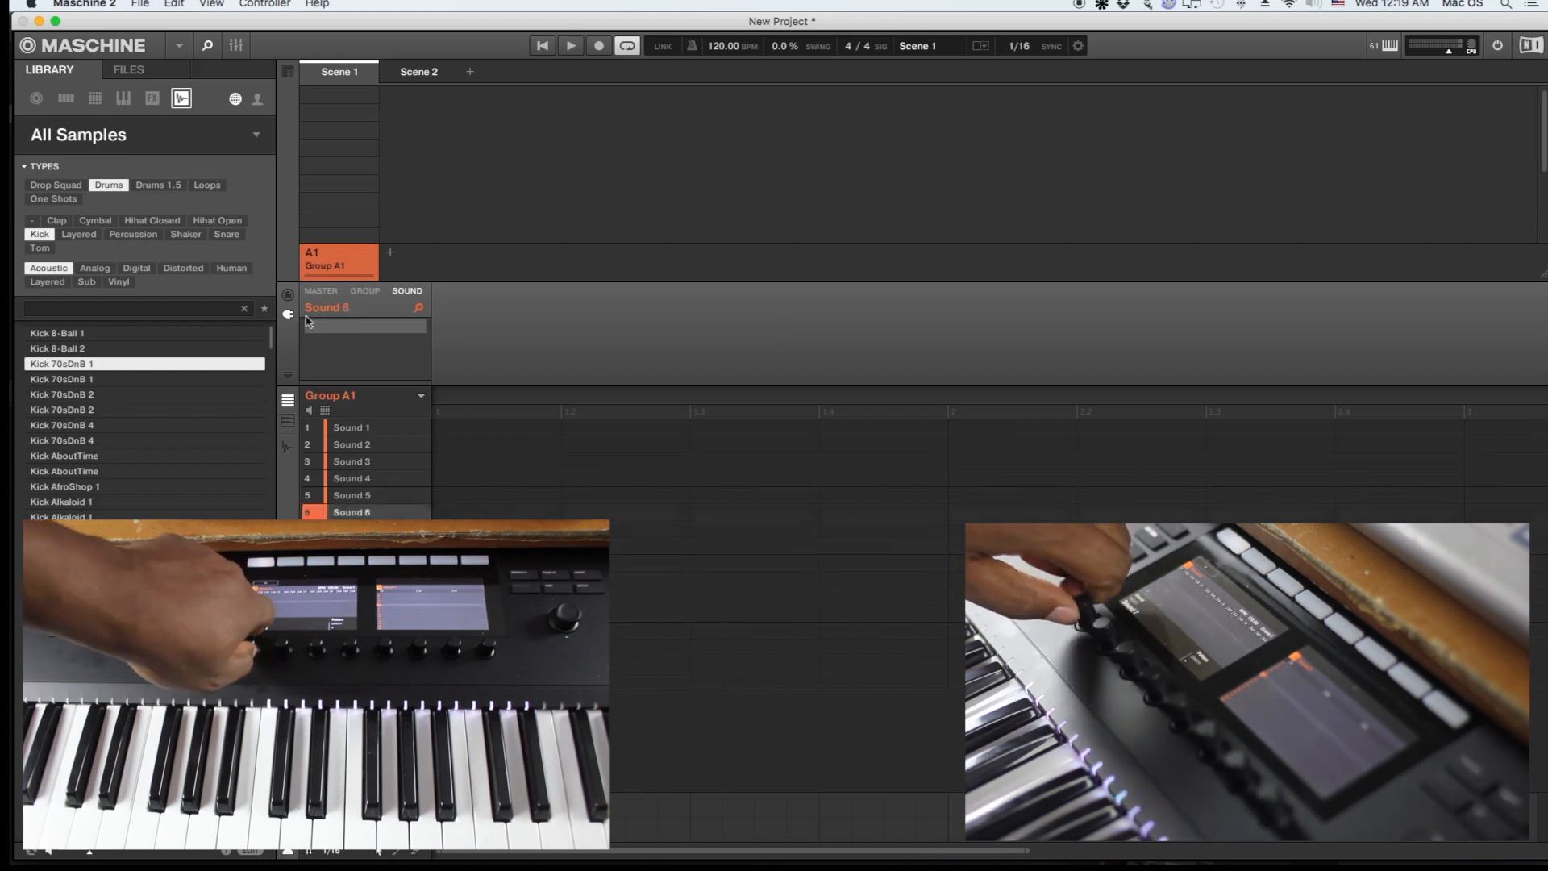
click(350, 427)
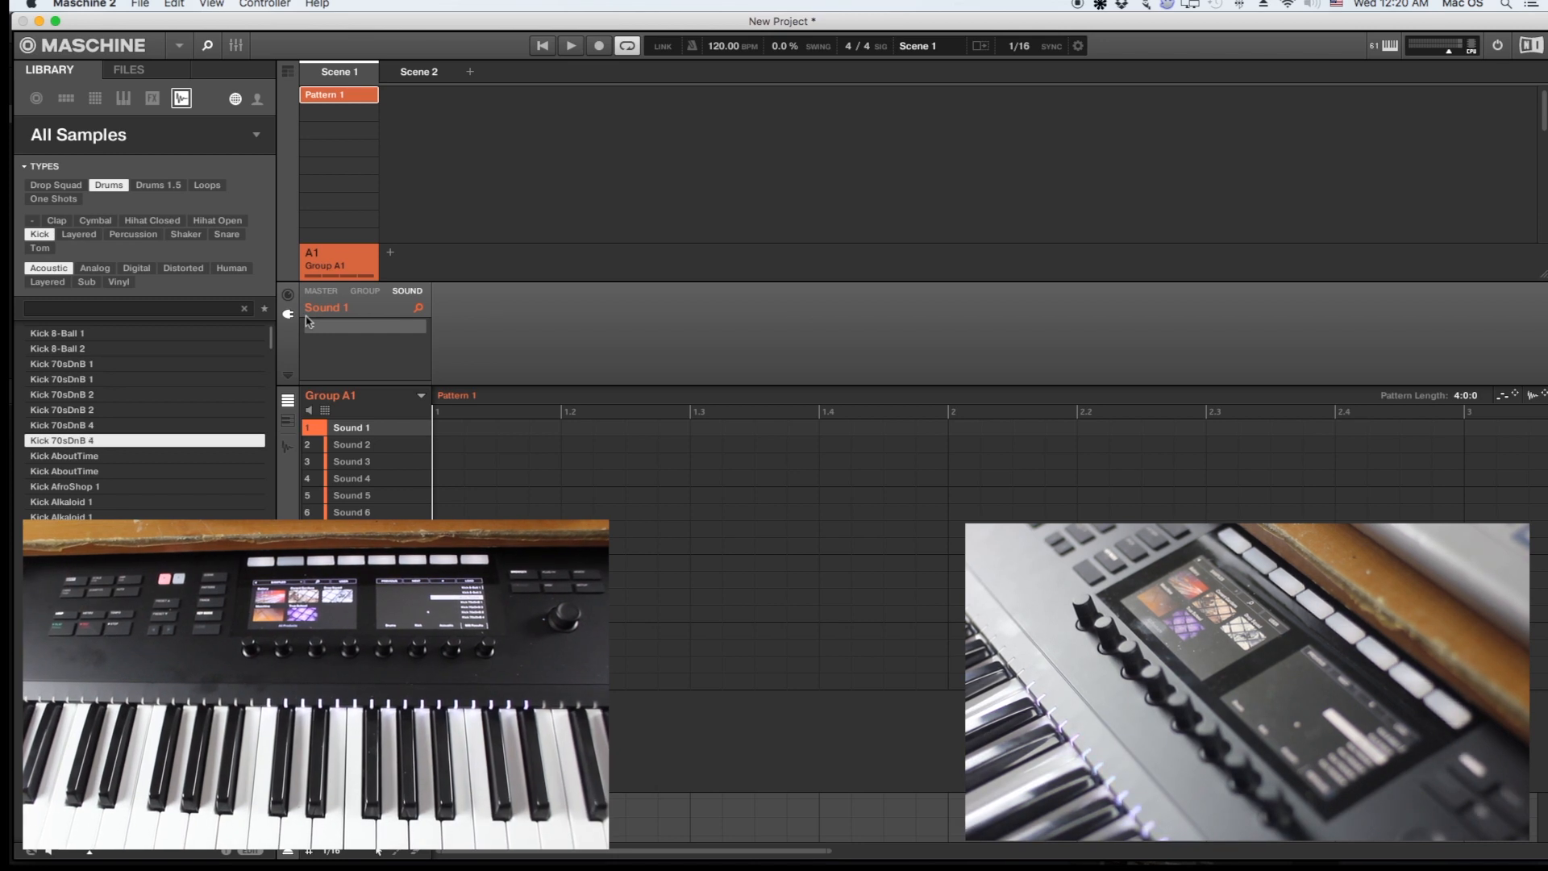
- Load the Kick 70sDnB 1 sample into a Sampler on Sound 1
click(144, 394)
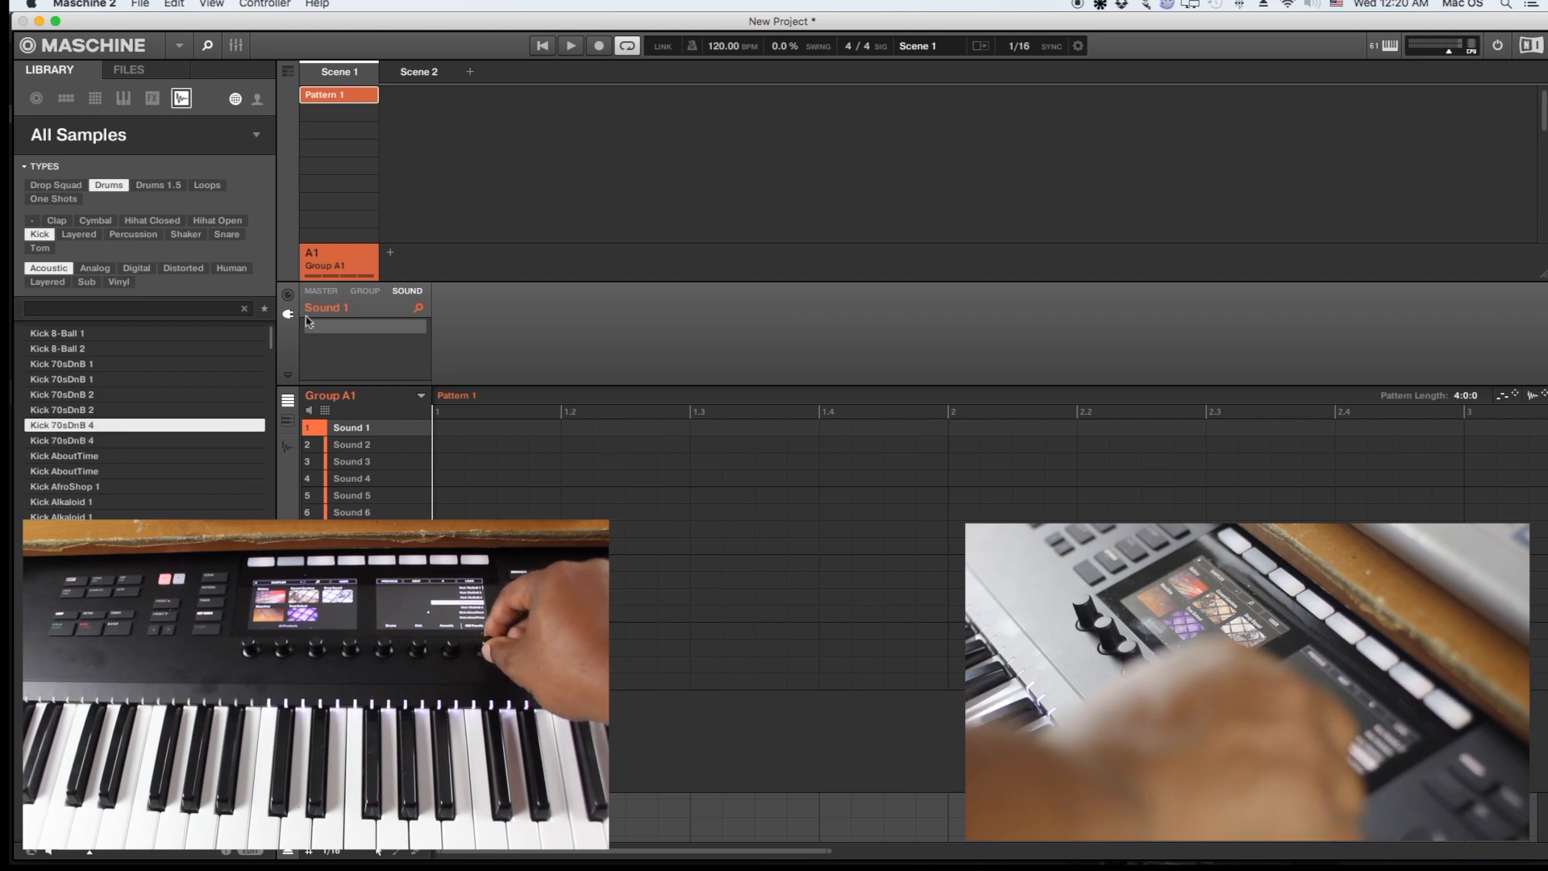
click(144, 364)
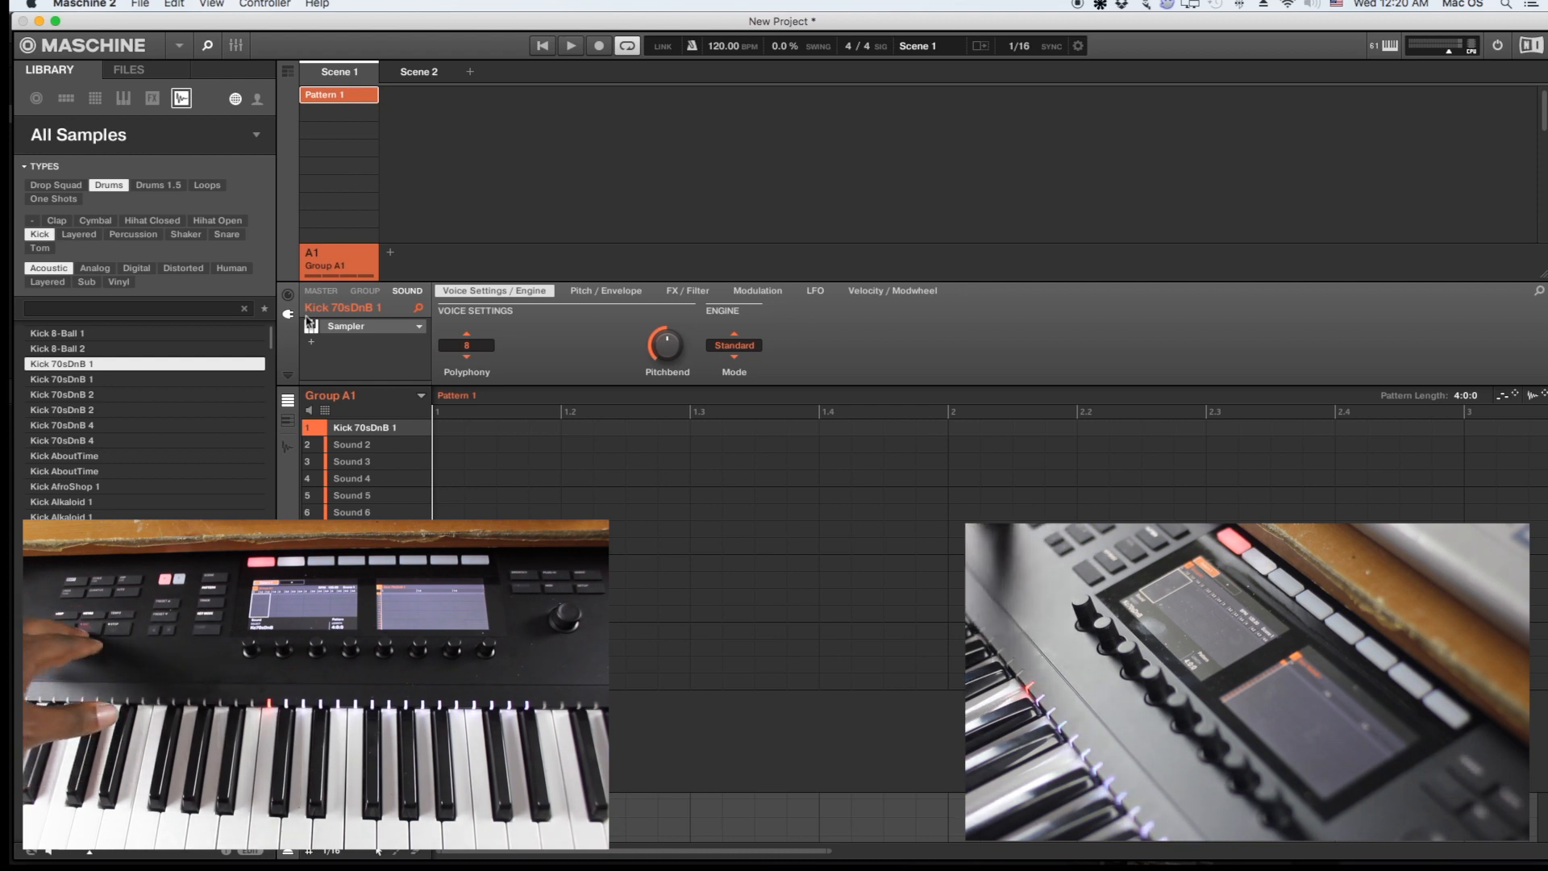
- Record kick hits at the start of bars 1, 2 and 3, then stop playback
click(598, 45)
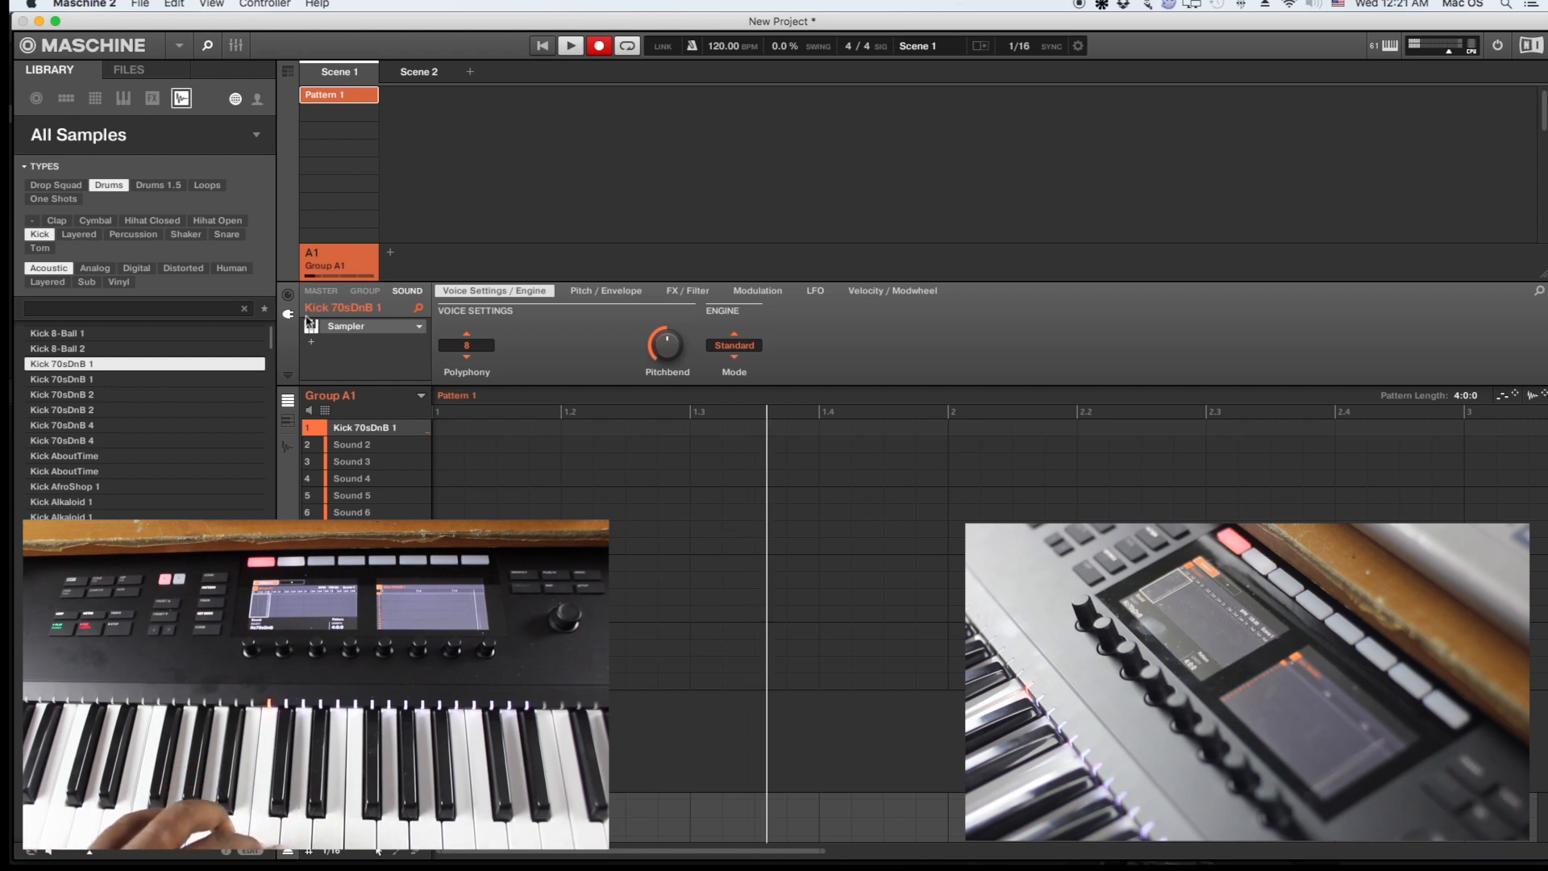
click(968, 427)
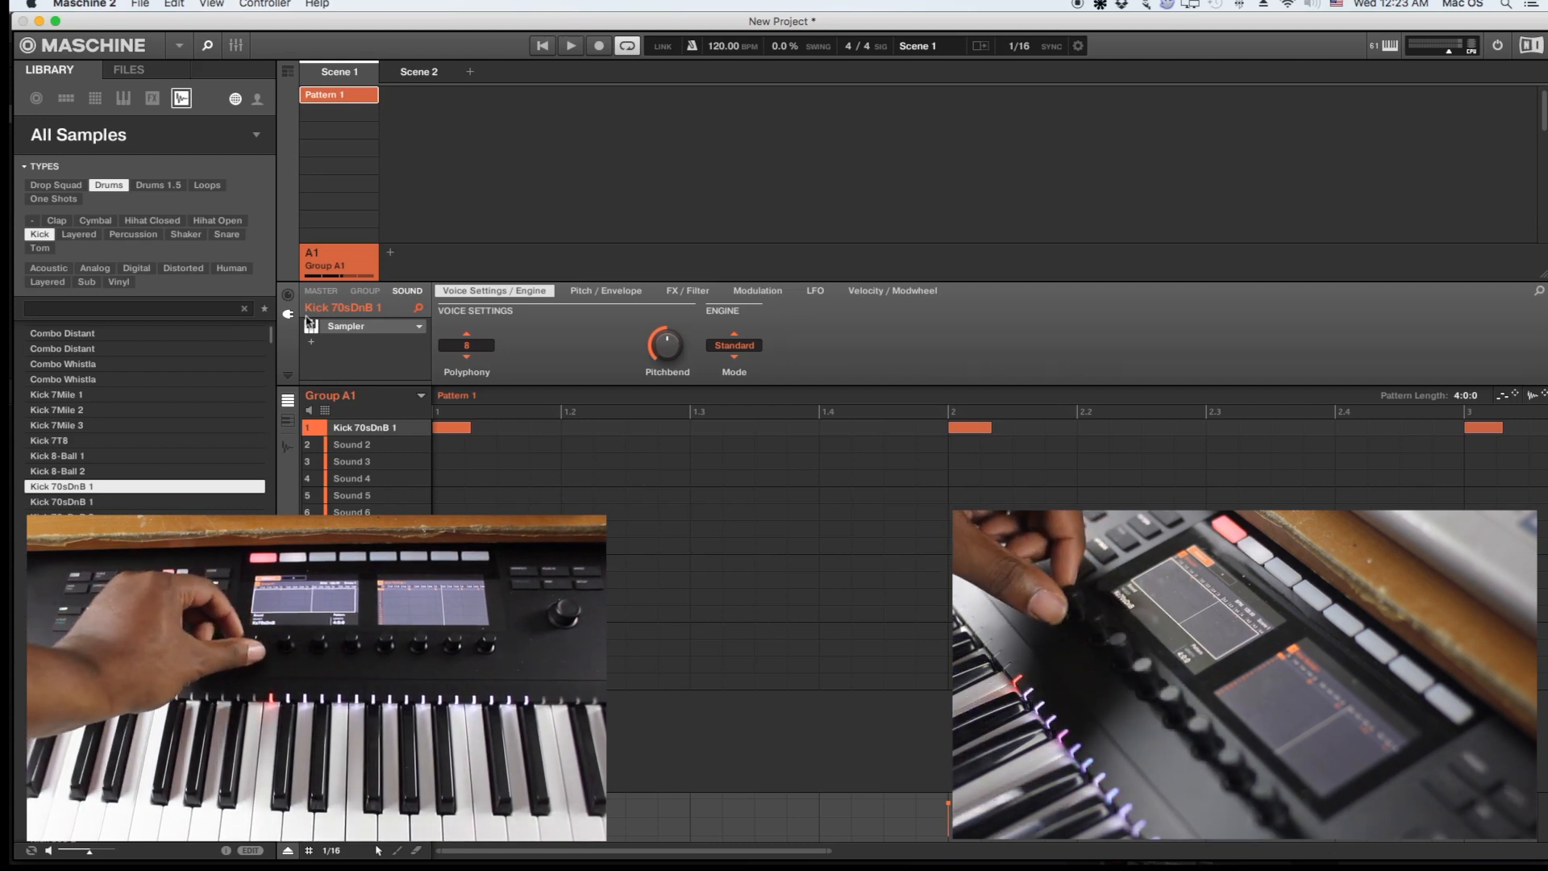
- Select Sound 2 and load Clap 808 from Samples filtered by Drums > Clap
click(351, 443)
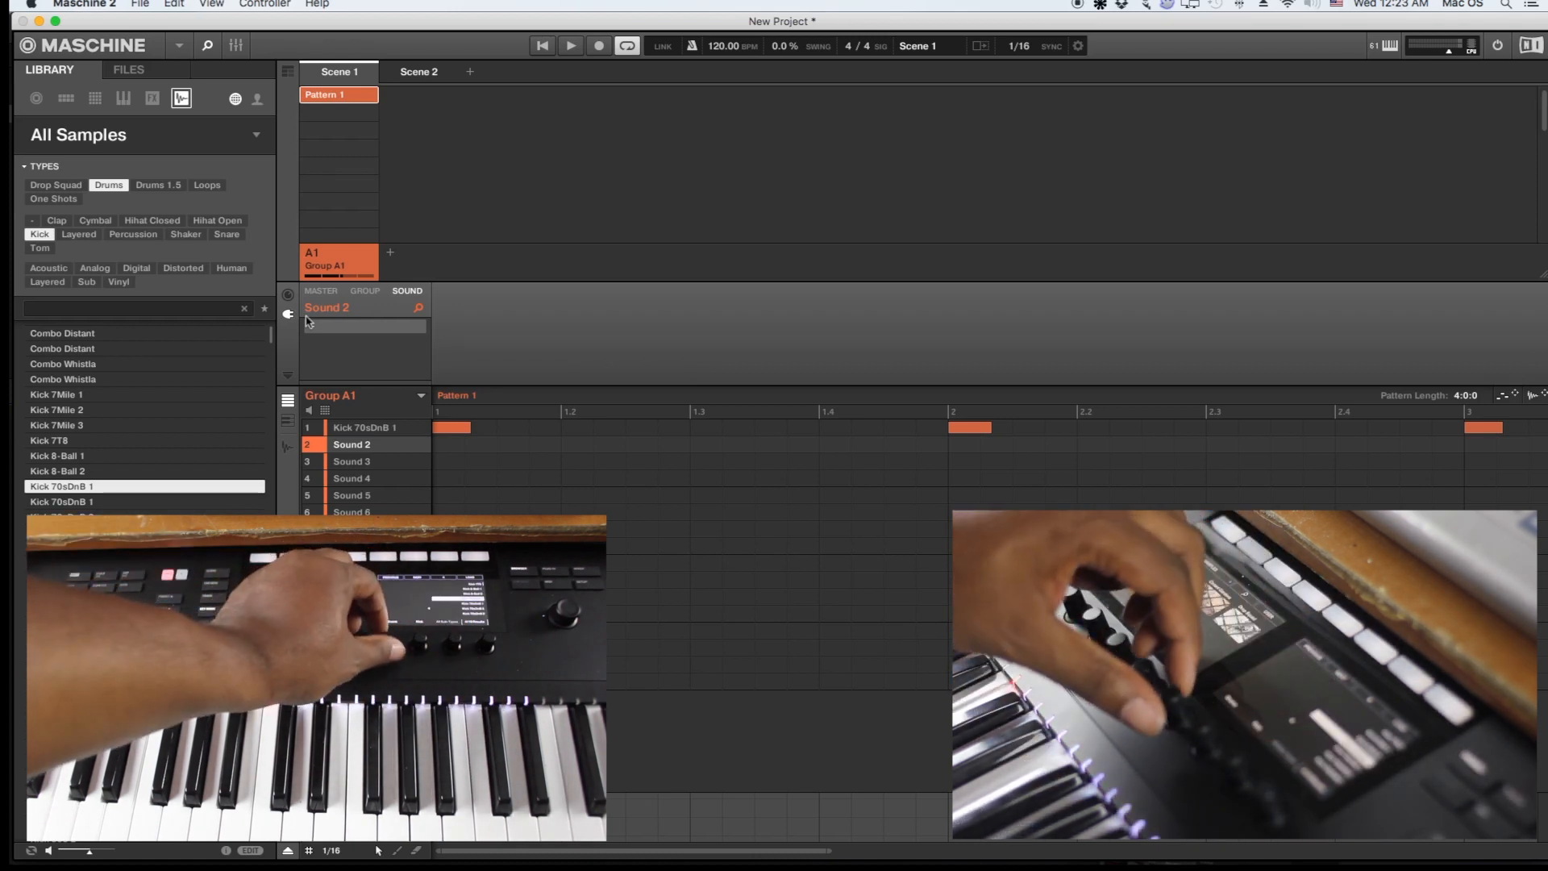
click(53, 198)
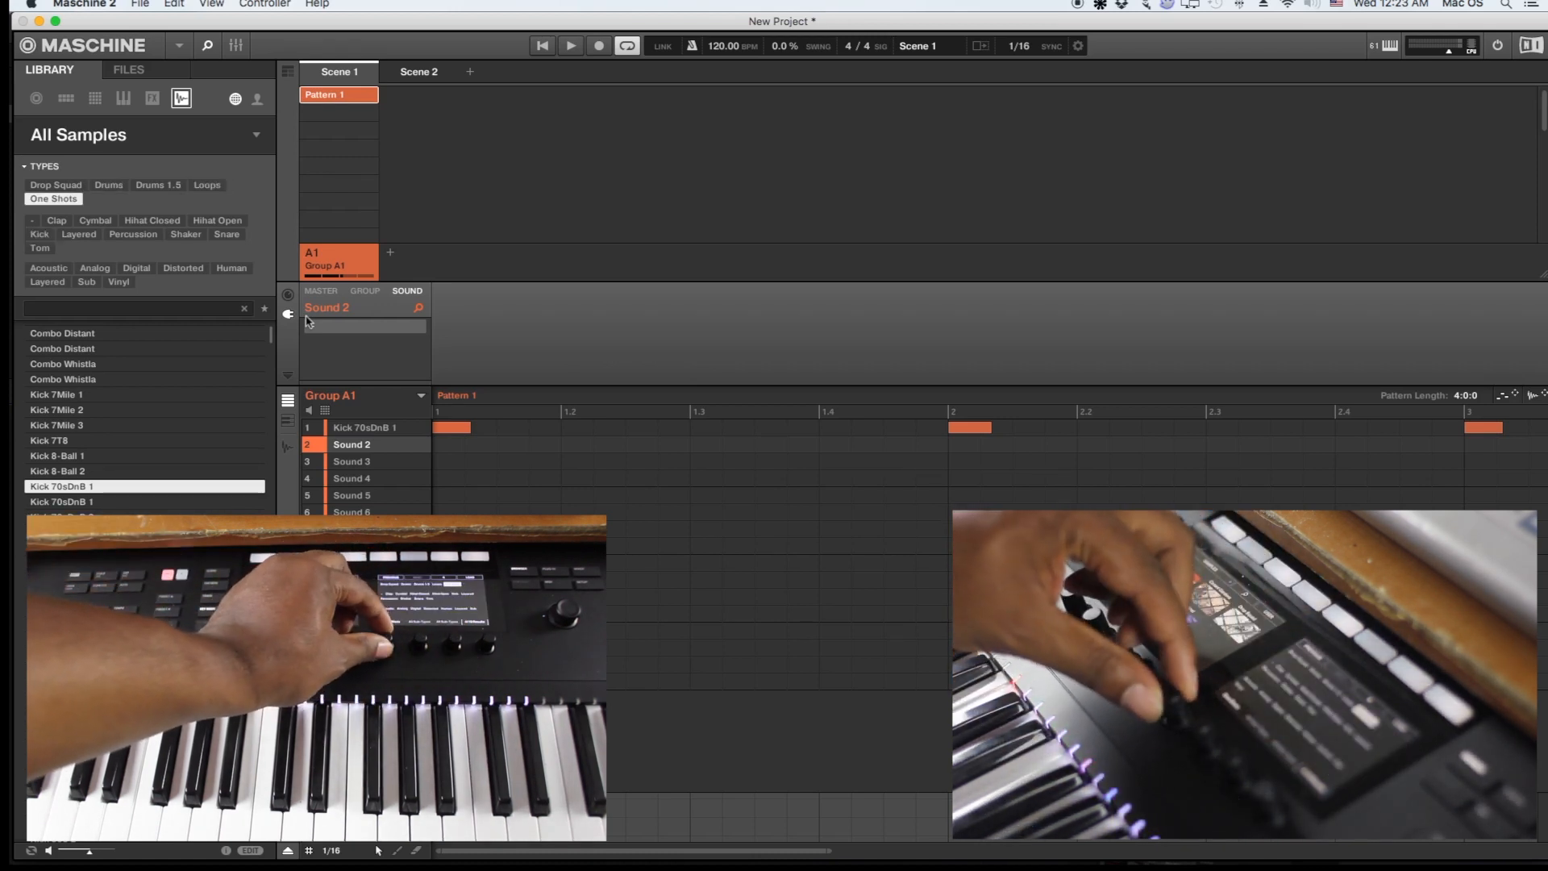
click(107, 185)
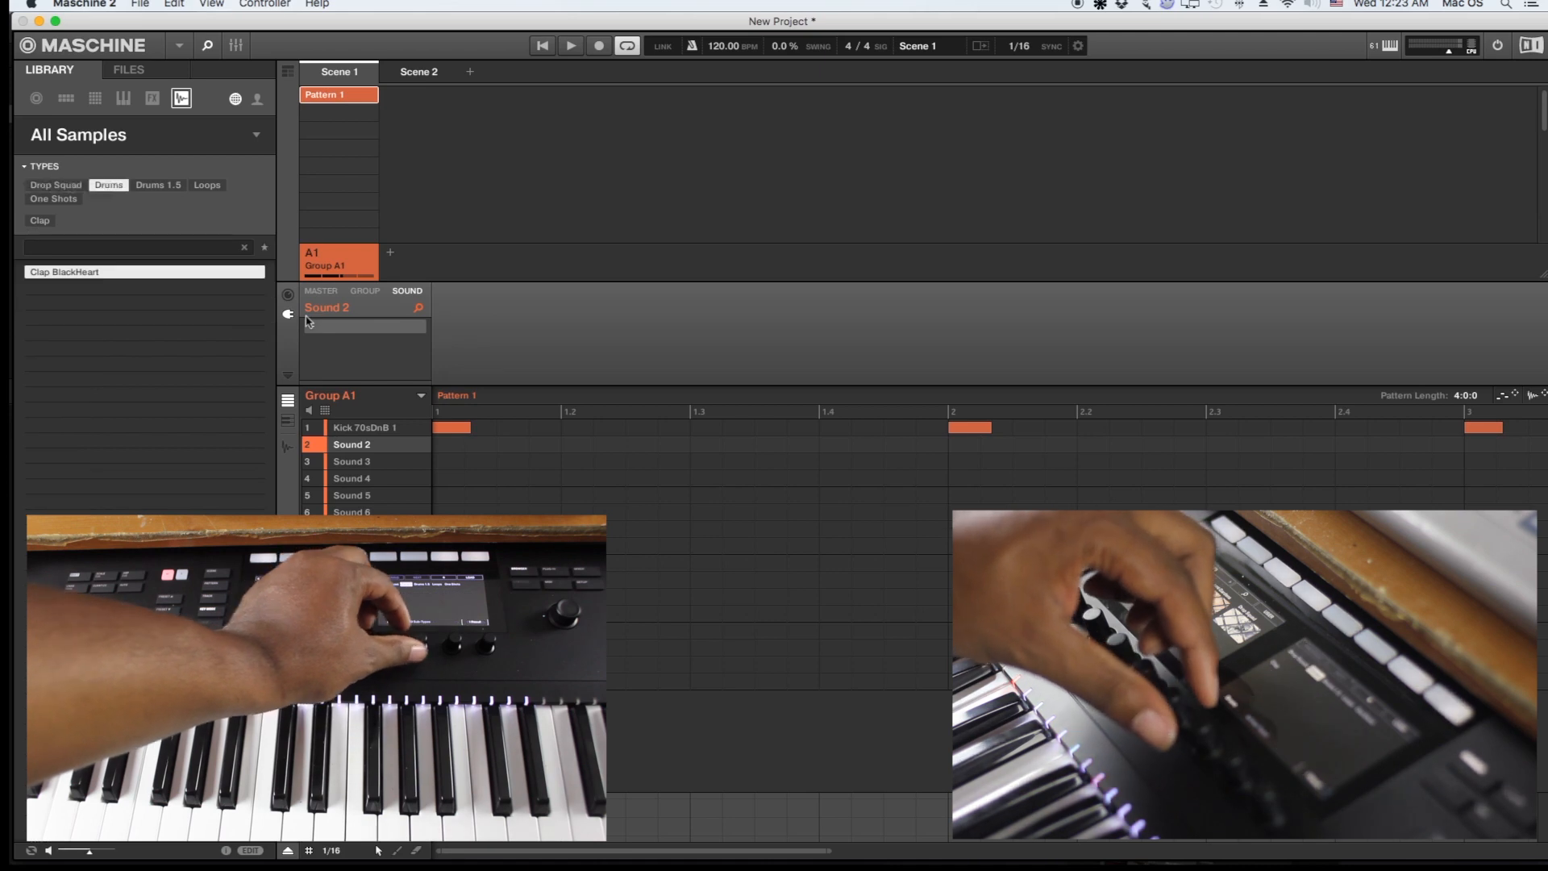
click(39, 220)
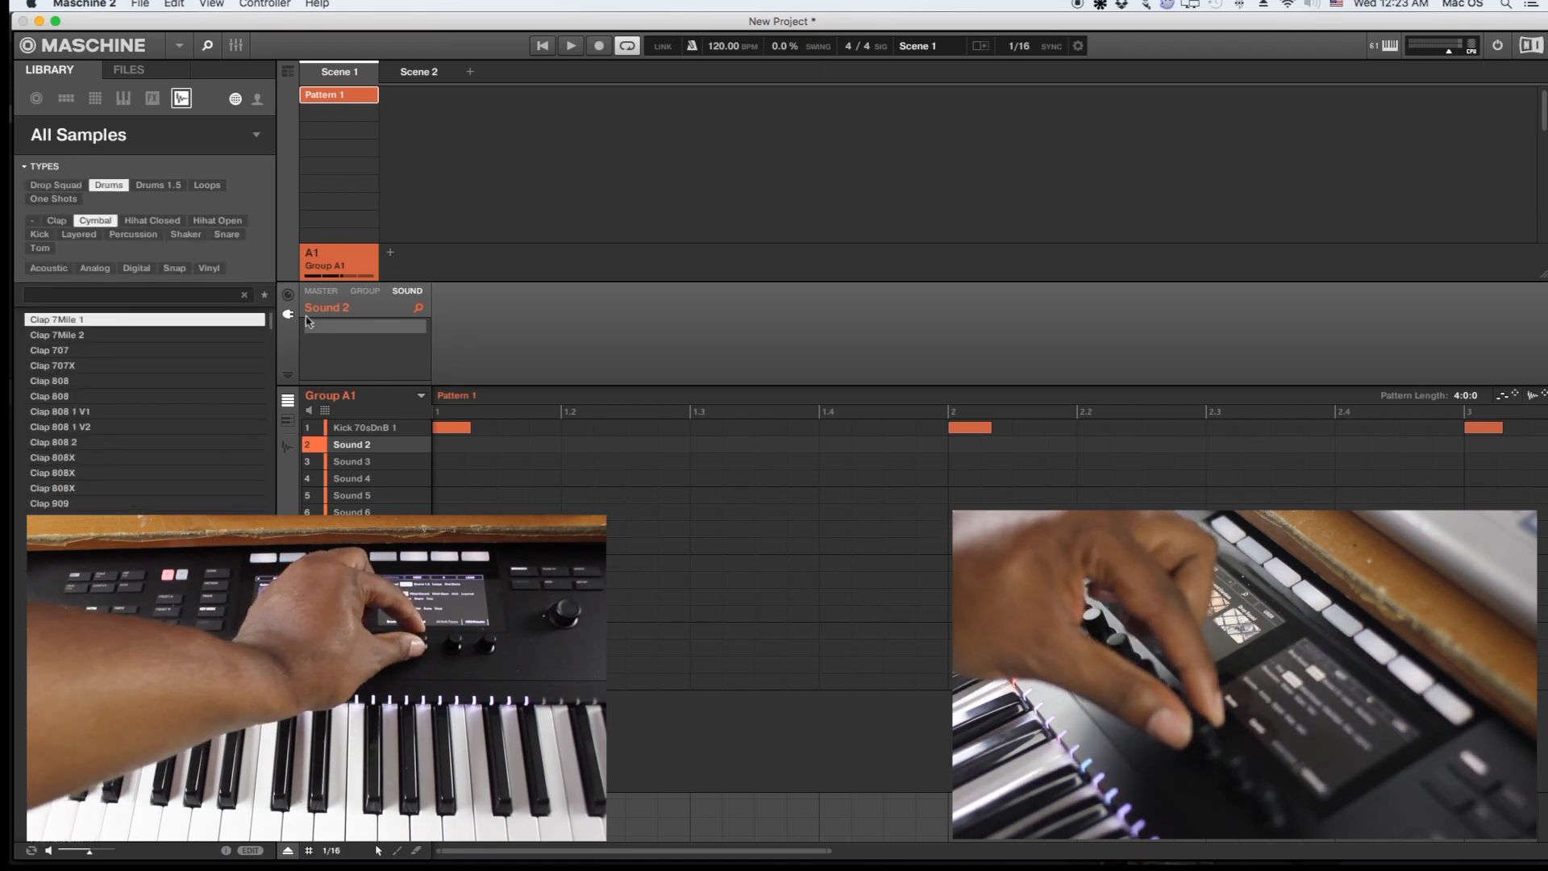
click(55, 221)
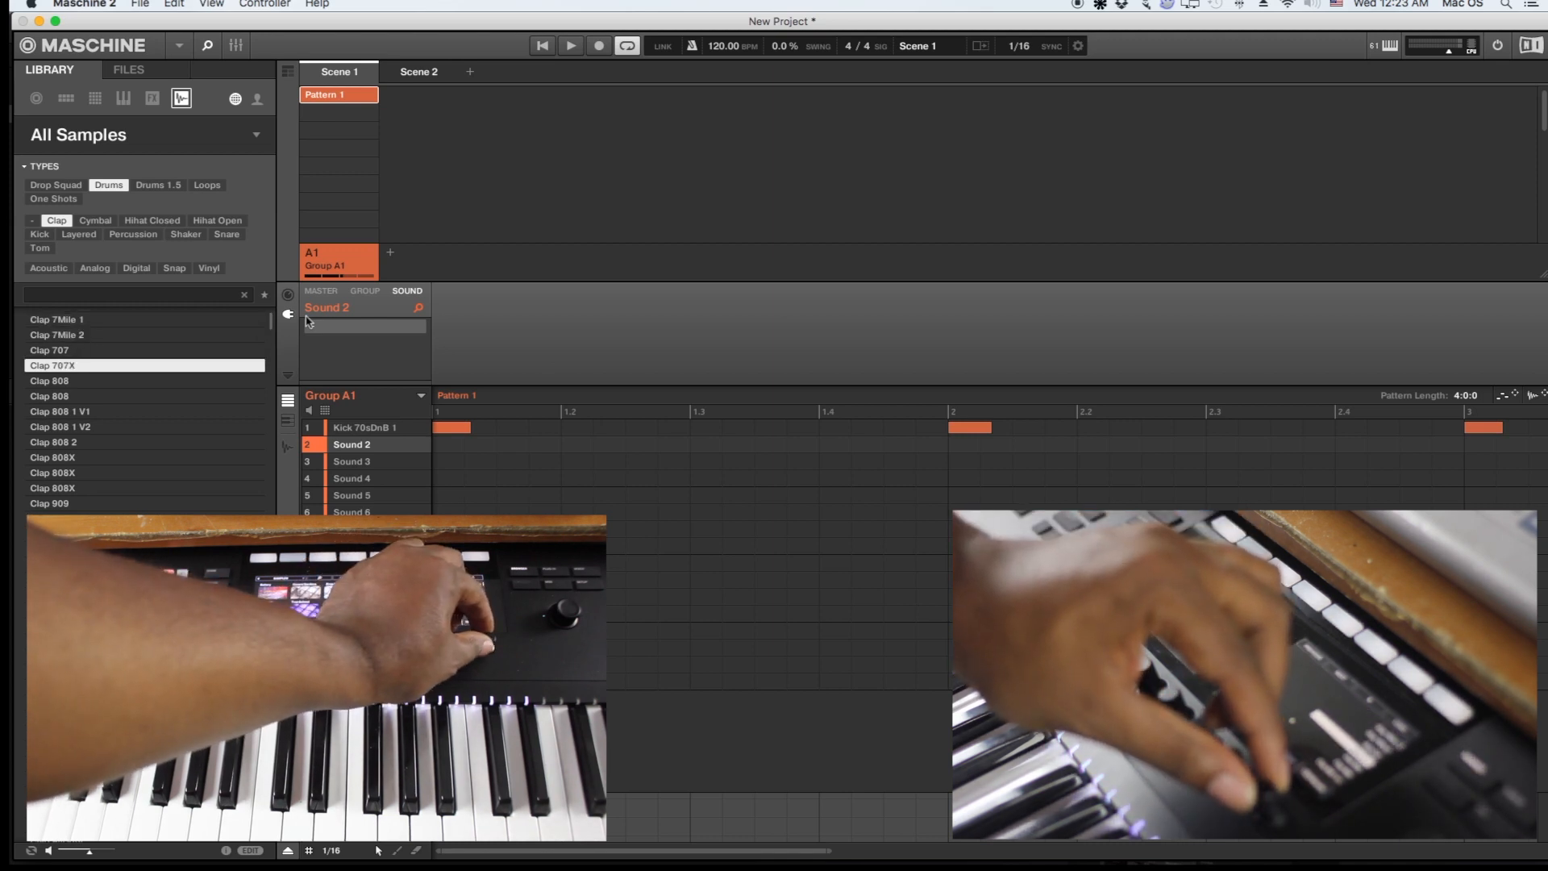
click(143, 379)
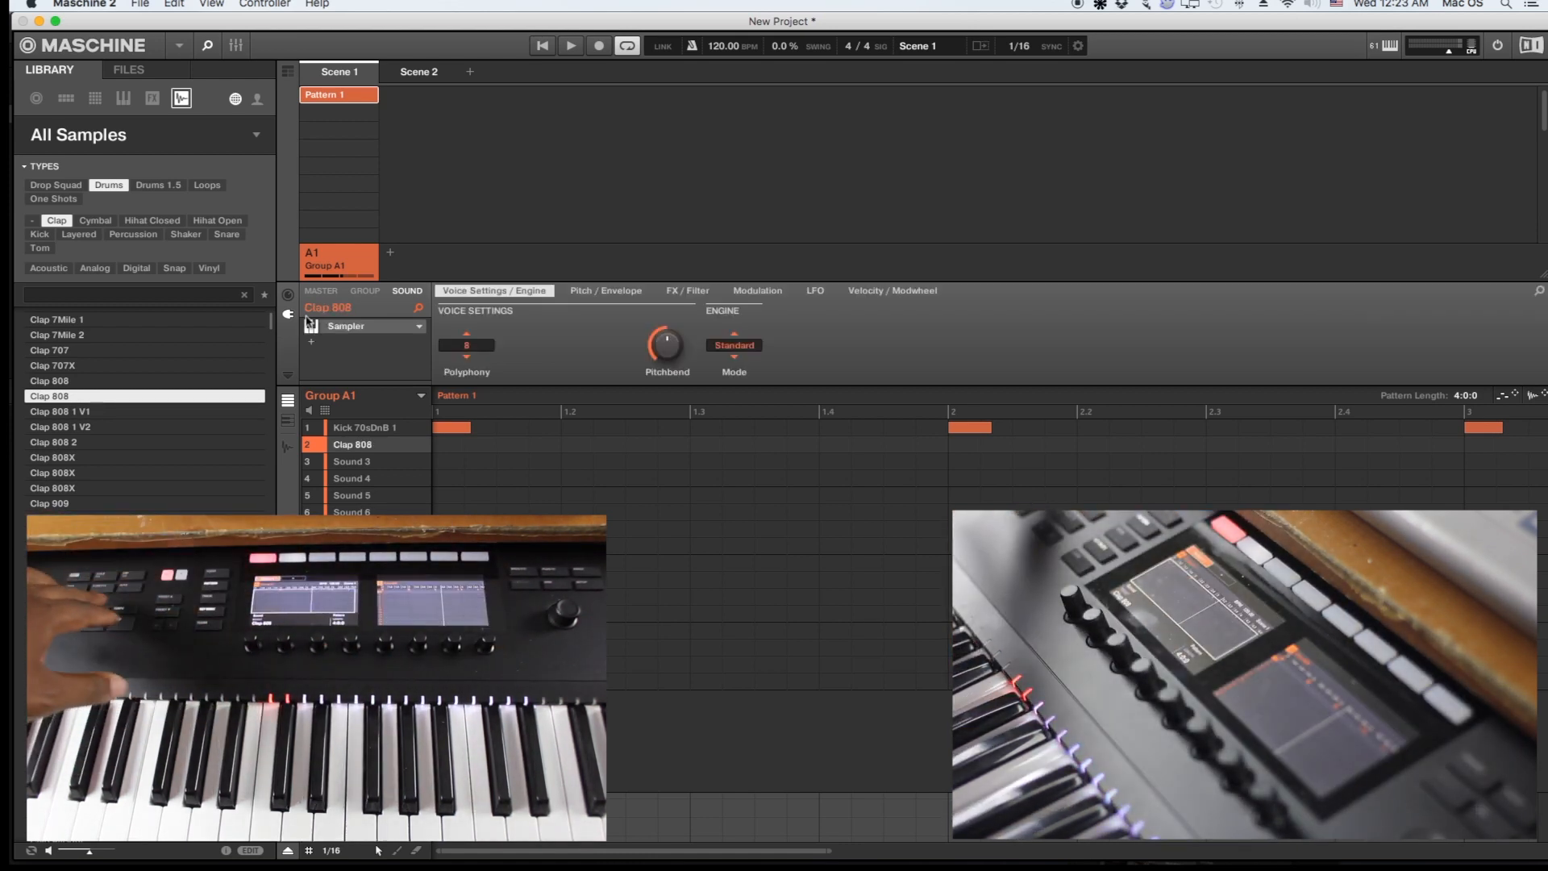
- Record Clap 808 hits on beats 2 and 4, then select Sound 3
click(598, 45)
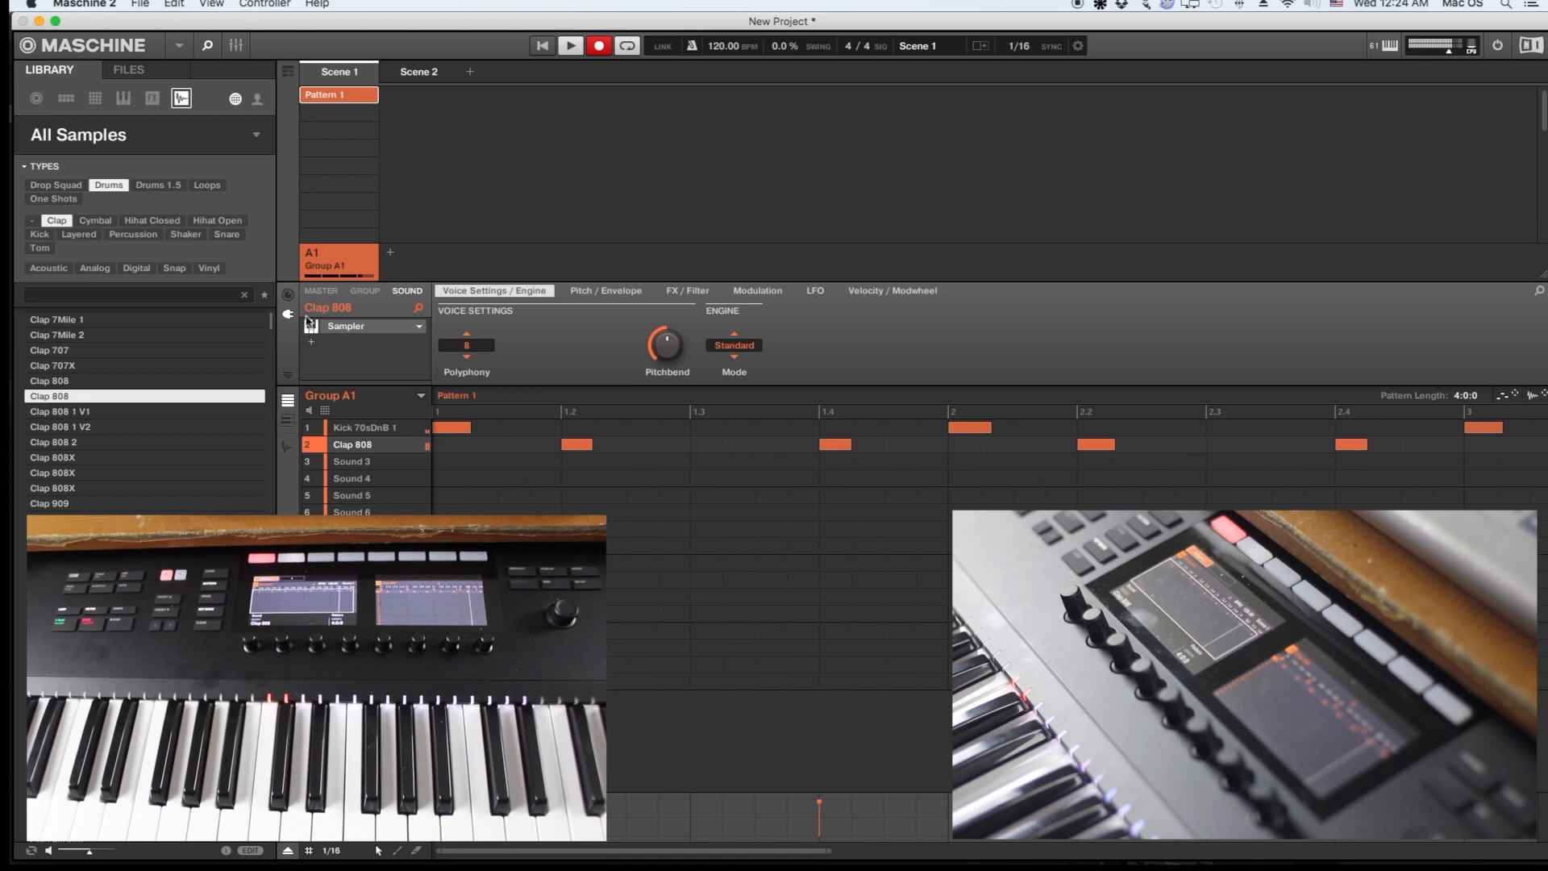
click(349, 461)
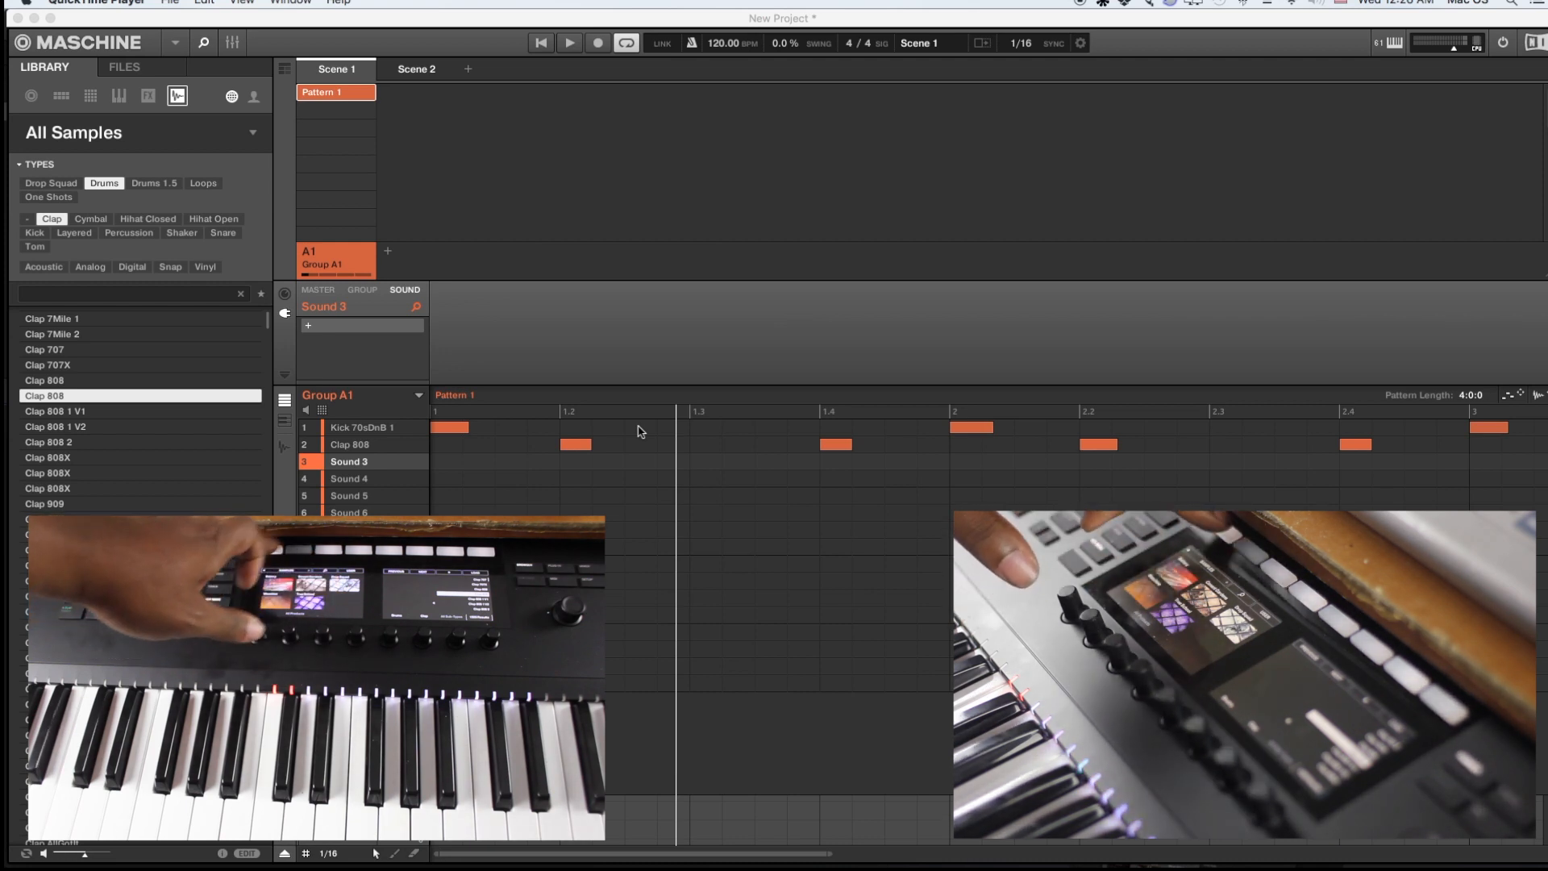
- Show the FM8 presets under Instruments in the Browser for Sound 3
click(149, 95)
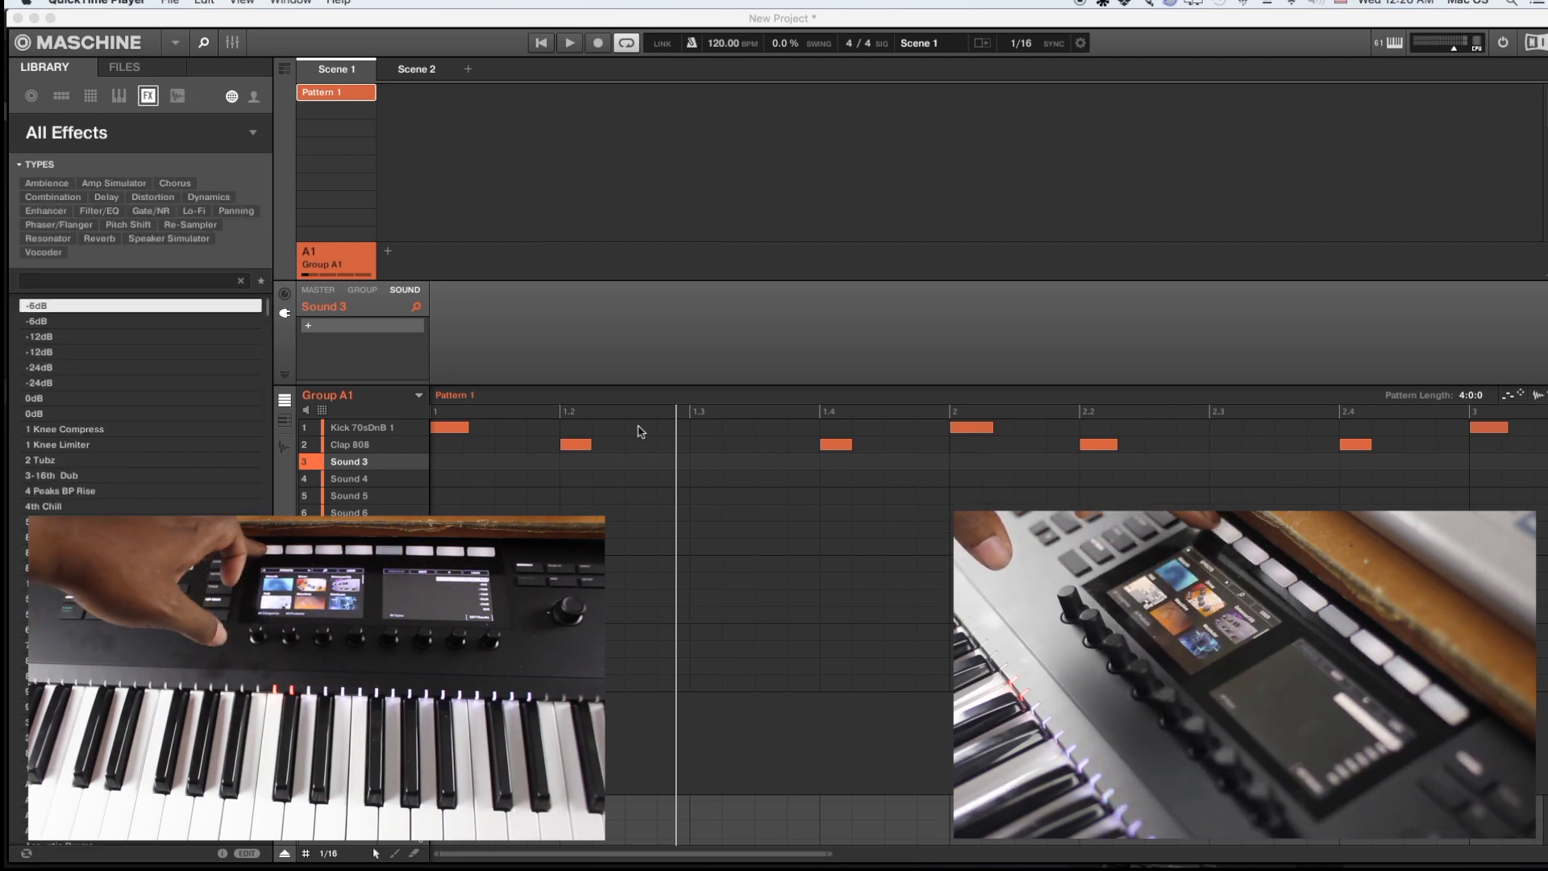
click(117, 96)
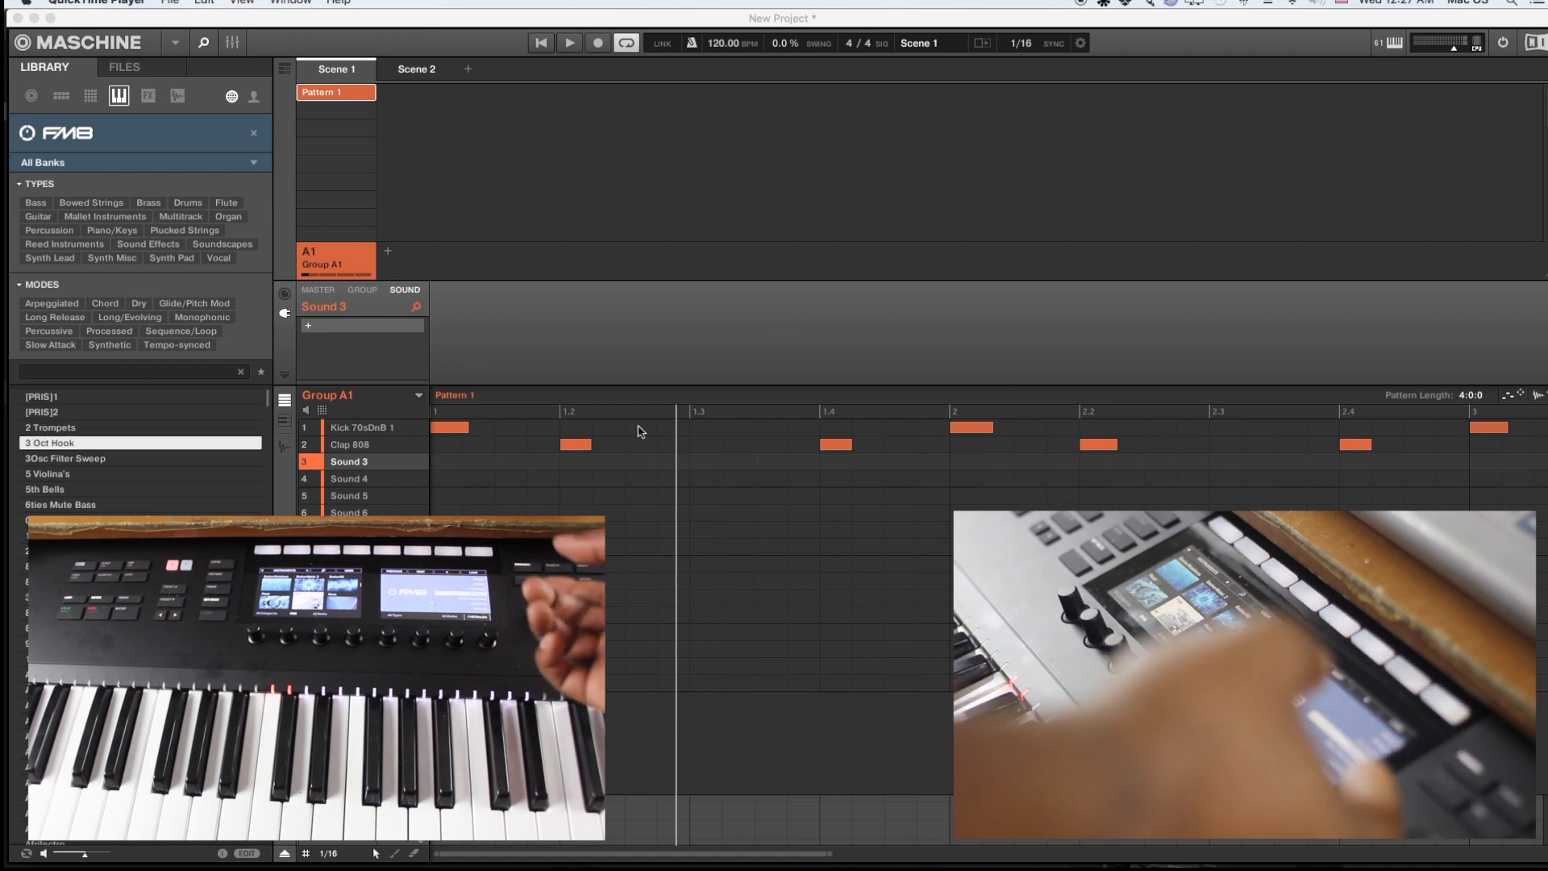
- Load the 3 Oct Hook FM8 preset onto Sound 3
click(140, 474)
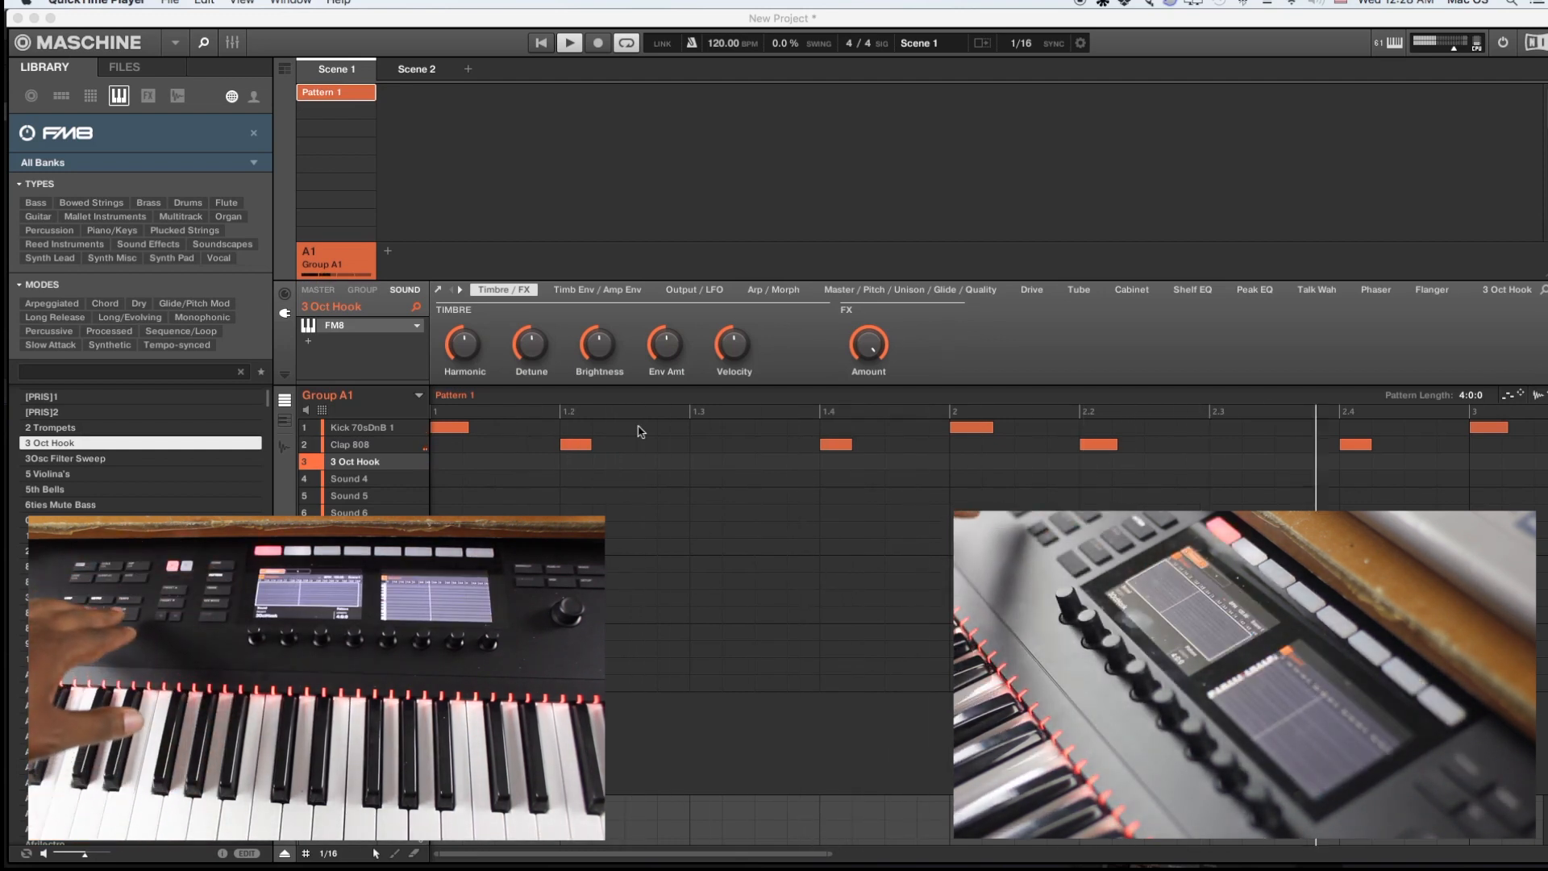
- Record the 3 Oct Hook melody on Sound 3, then select the empty Sound 4
click(597, 43)
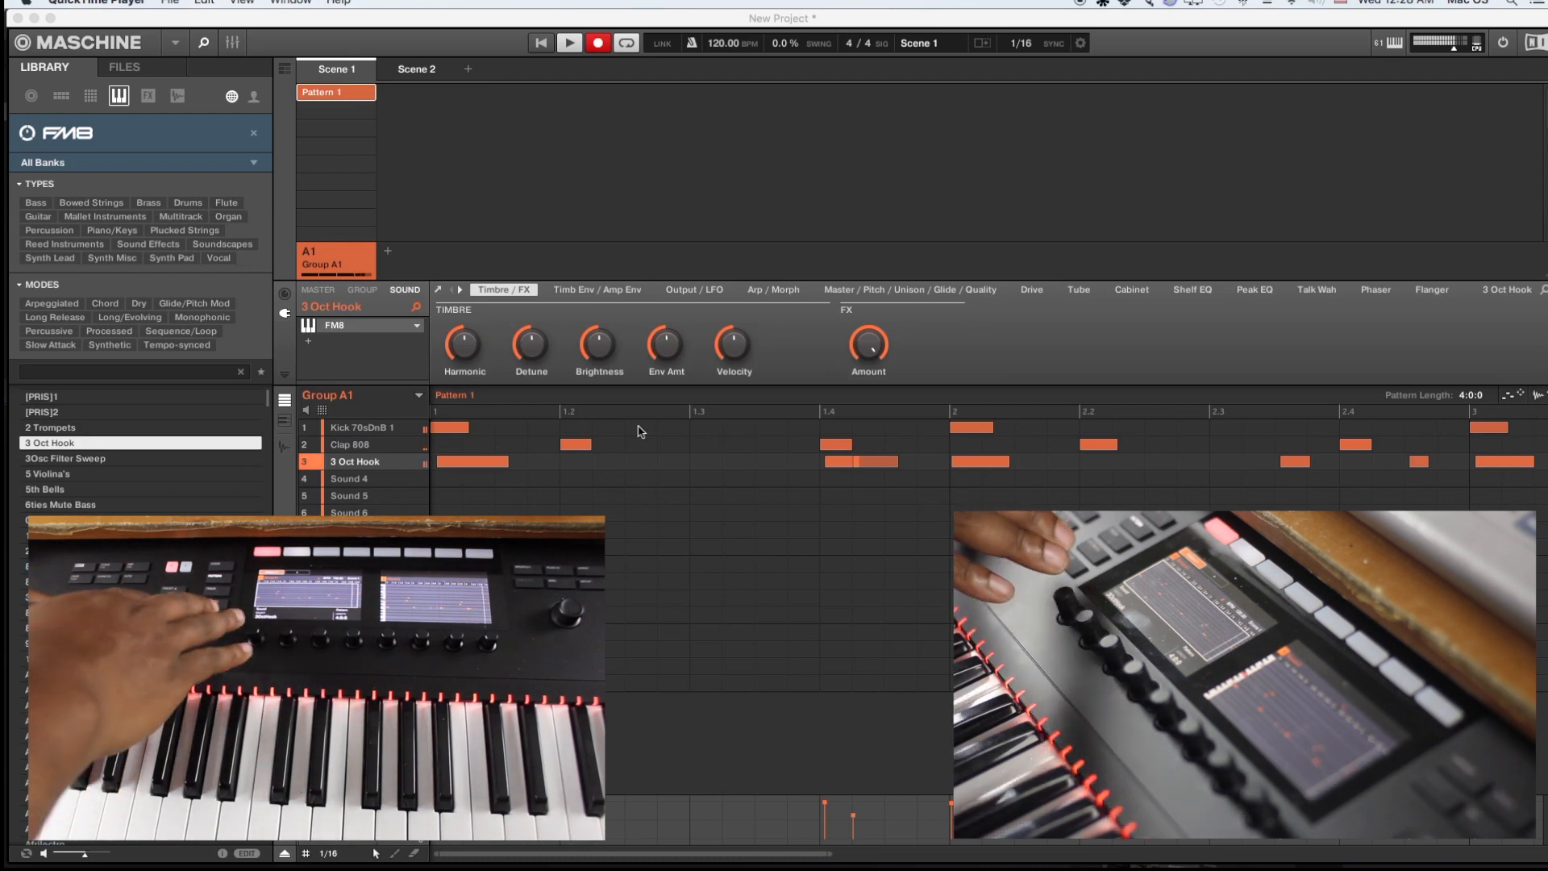
click(597, 42)
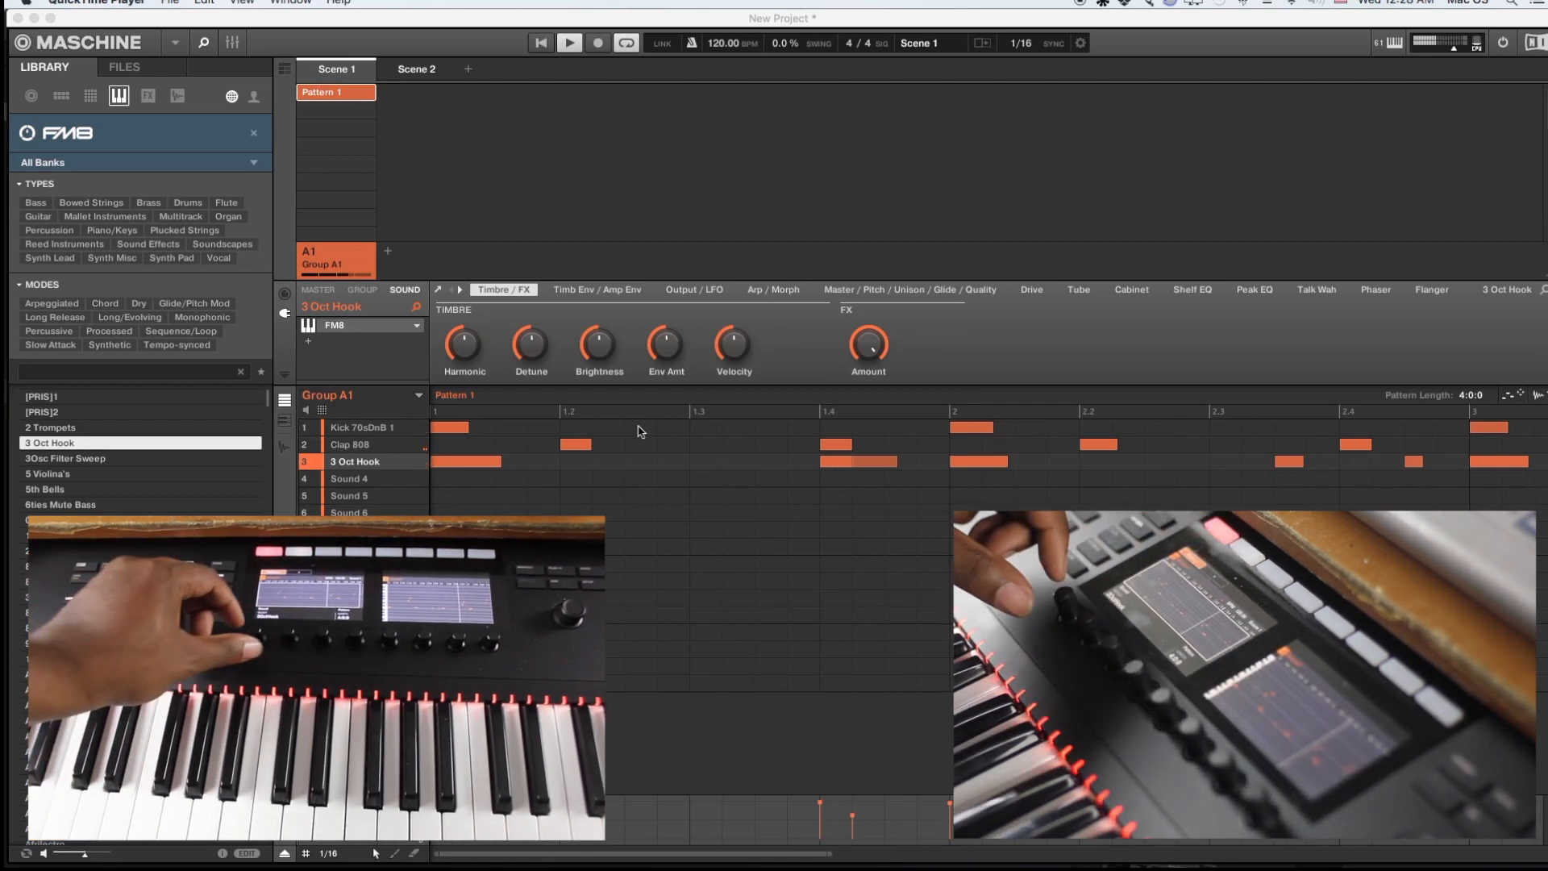
click(349, 479)
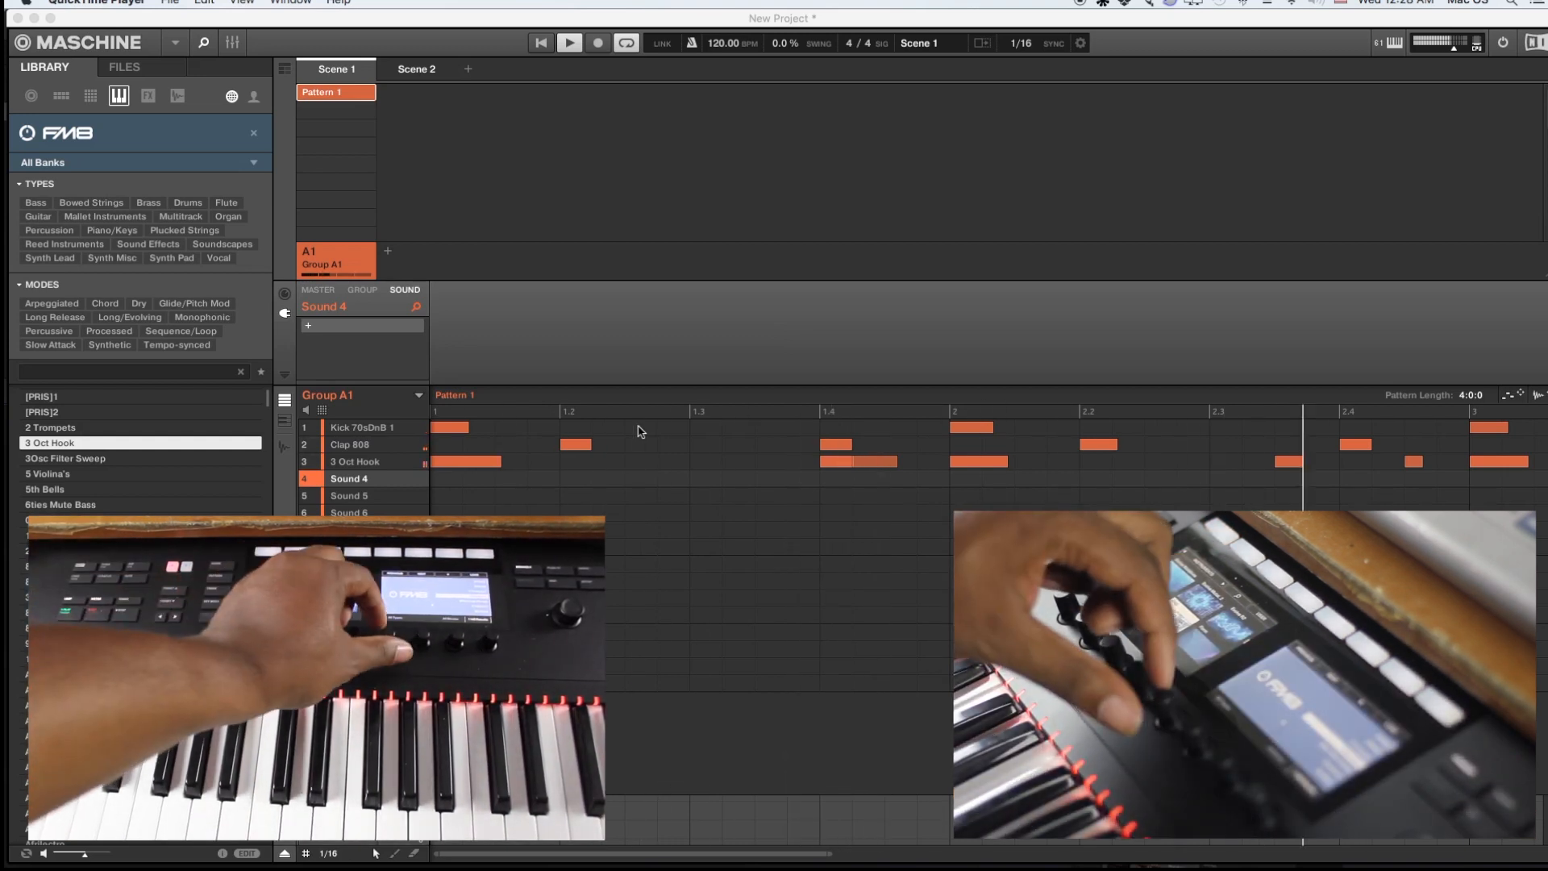
- Select Sound 4 and browse FM8 types like Bass, Drums, Brass and Percussion, ending on Reed Instruments
click(36, 202)
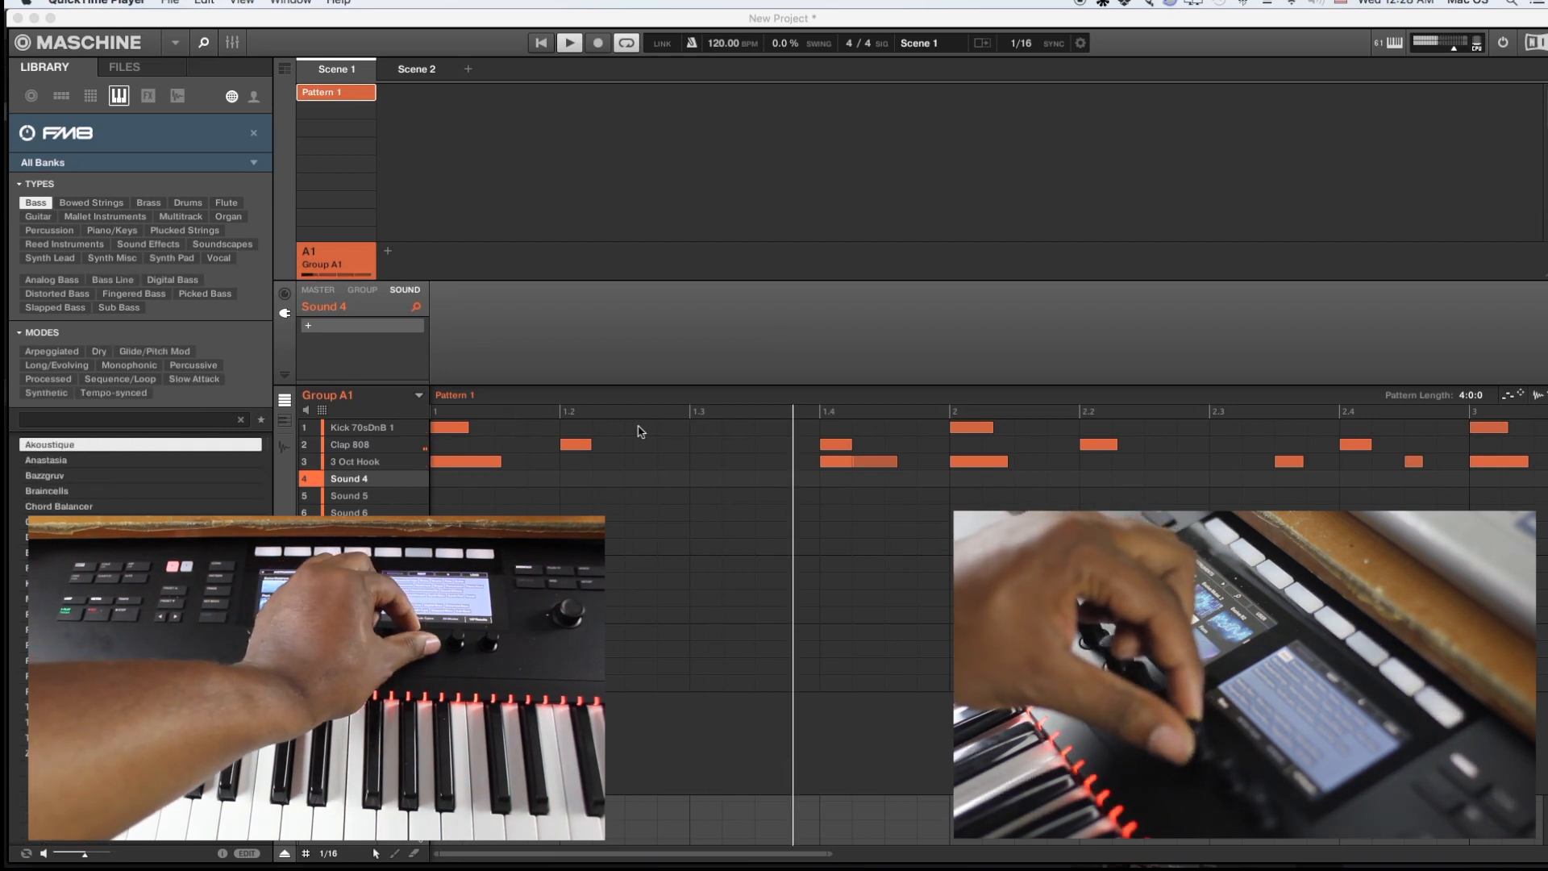
click(186, 202)
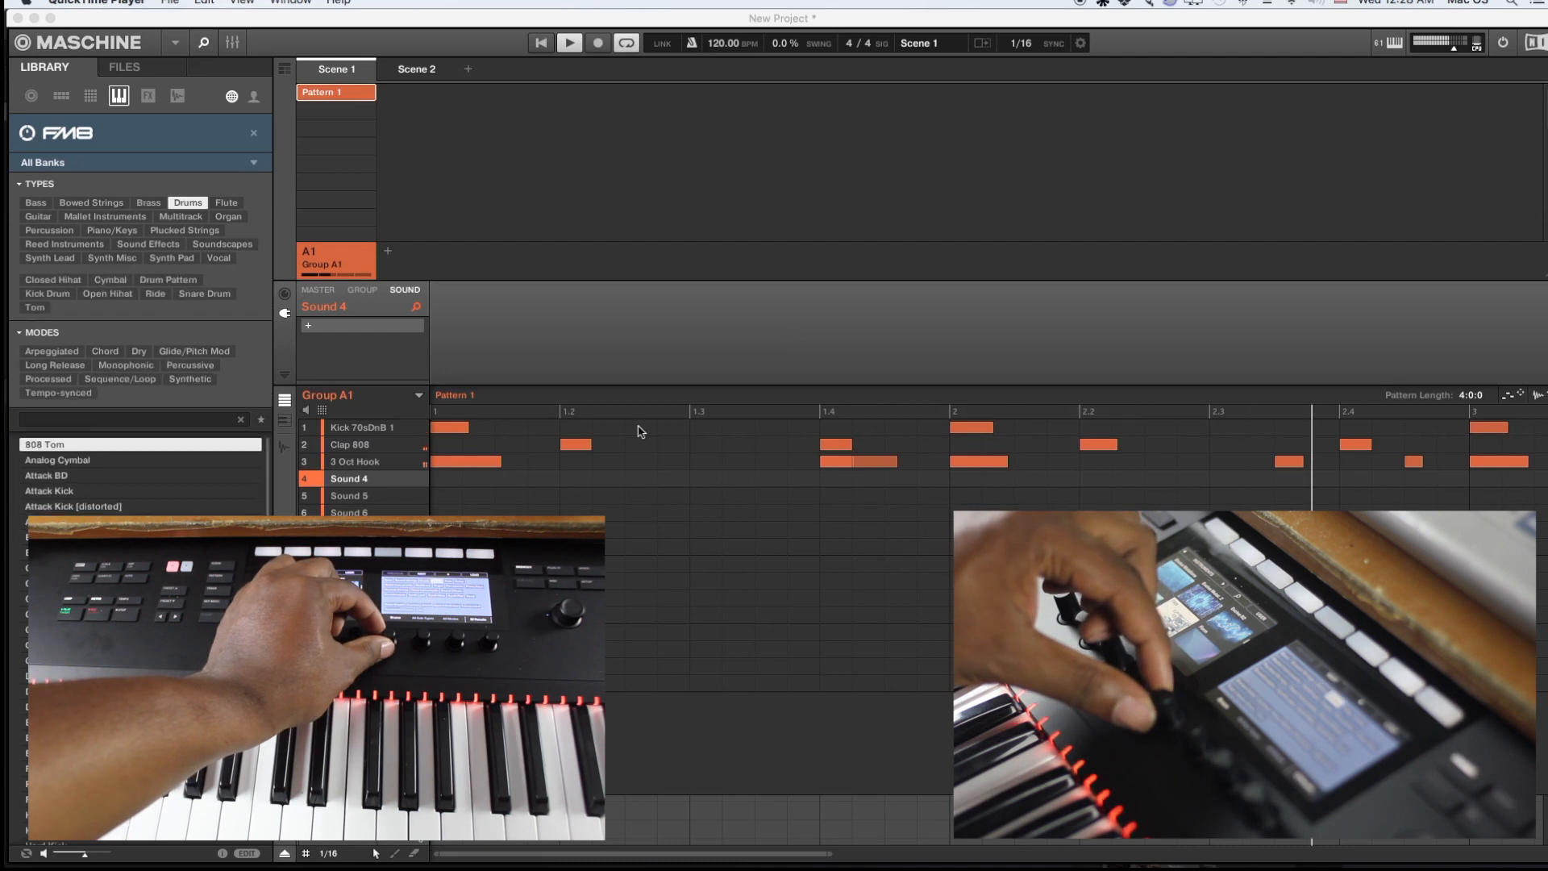
click(148, 202)
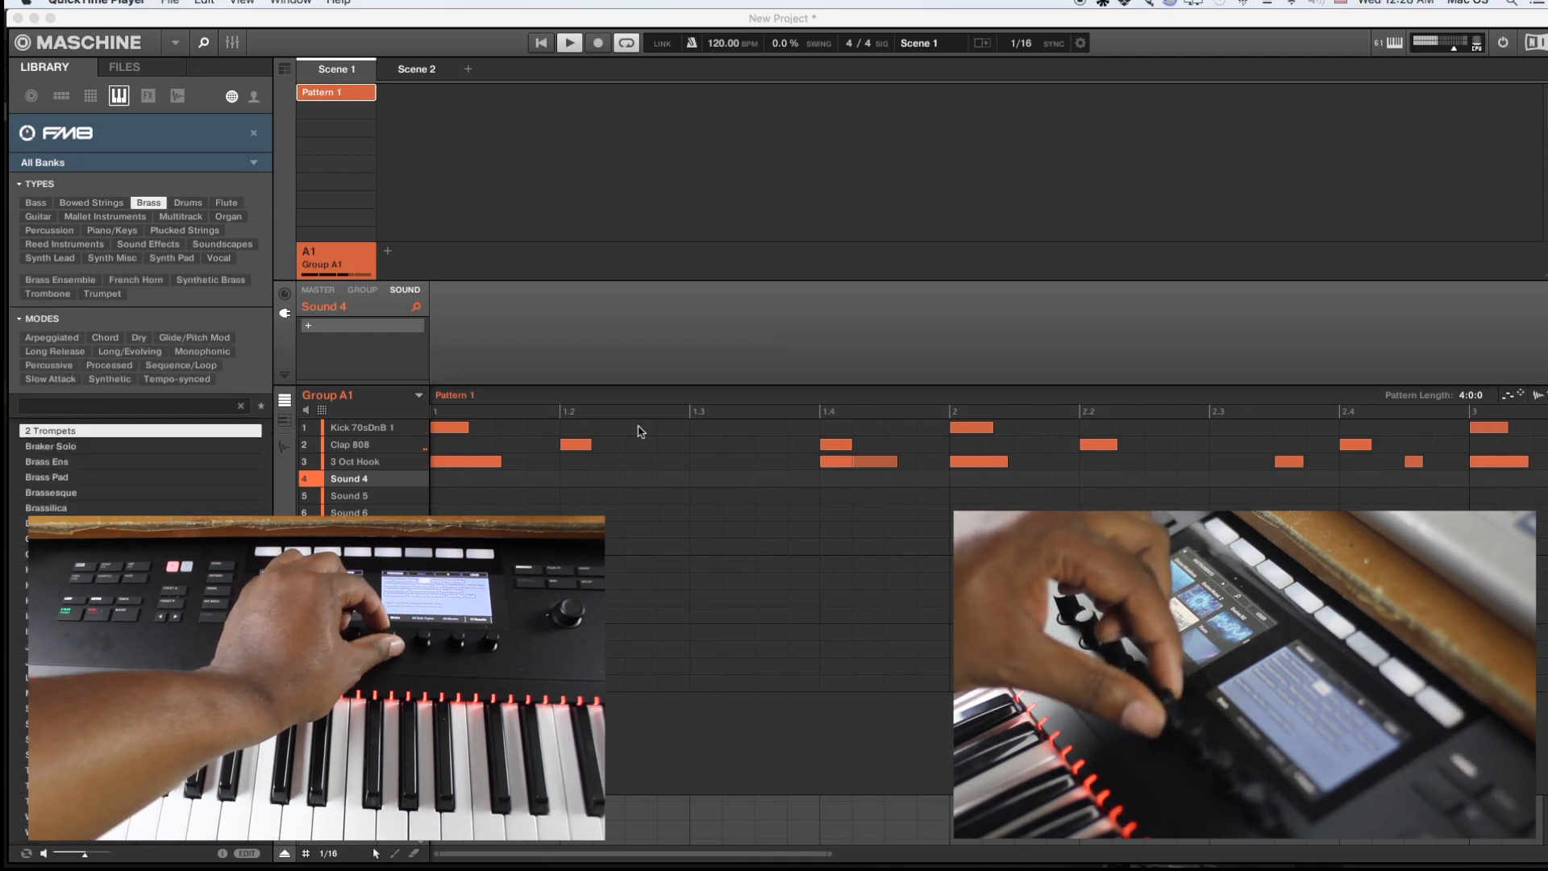
click(49, 229)
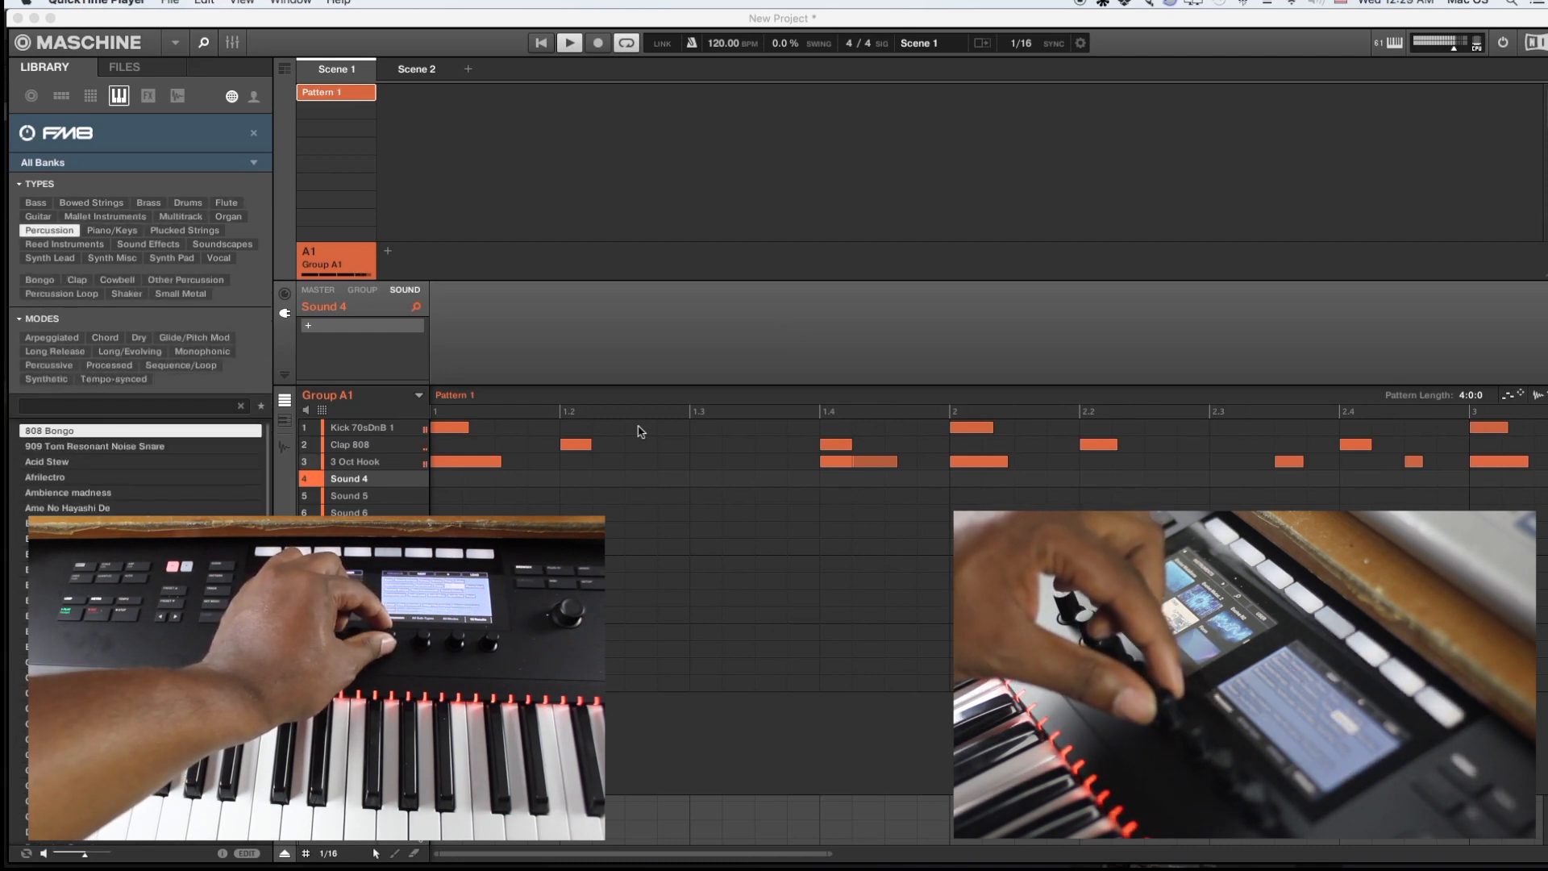
click(63, 244)
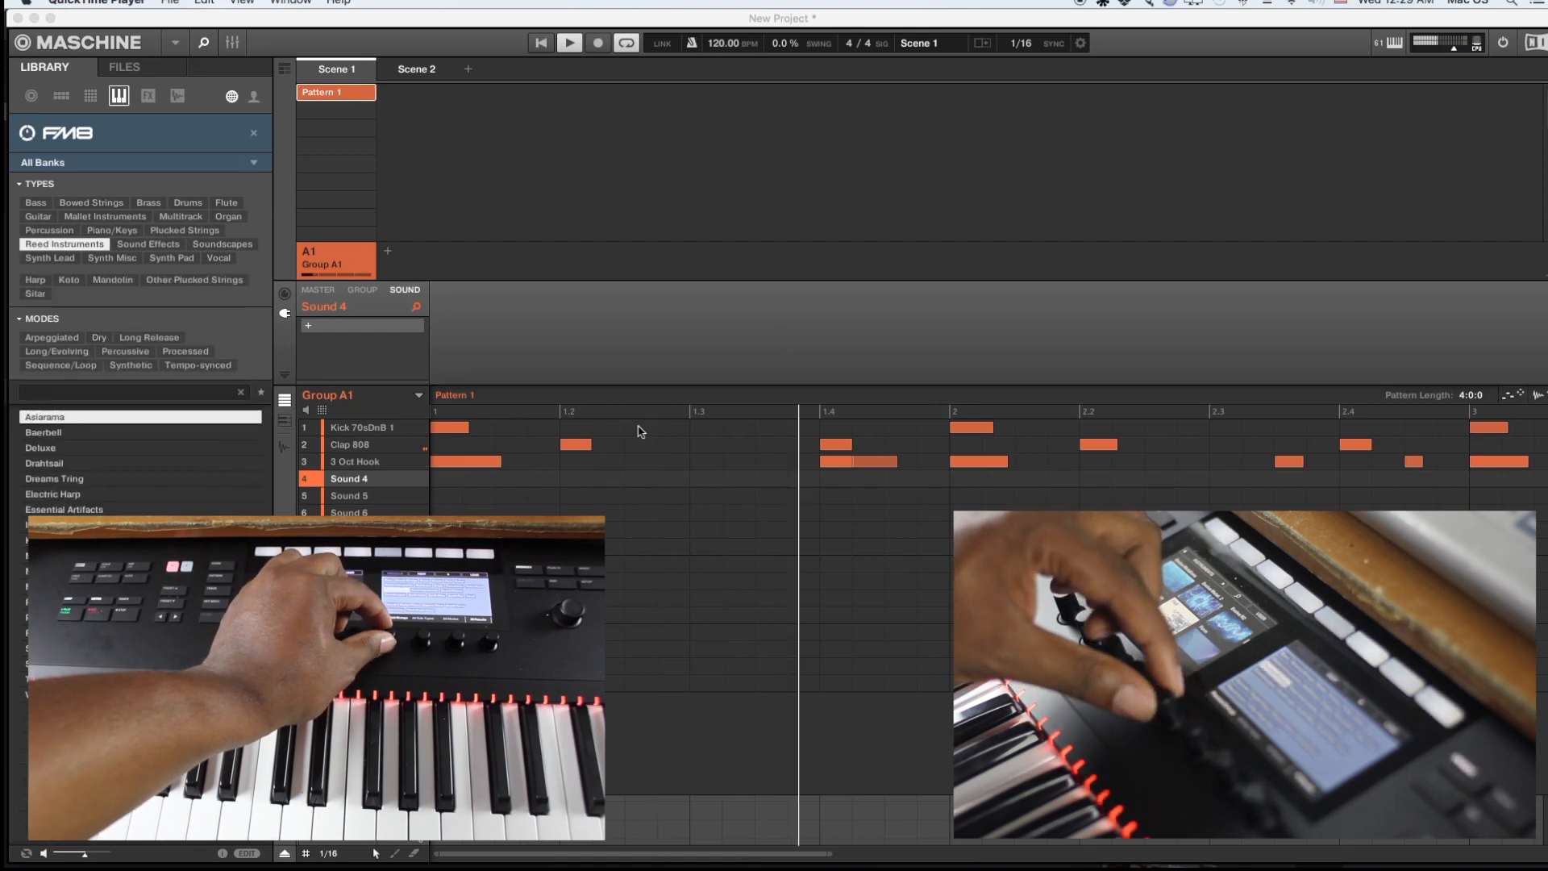
click(184, 230)
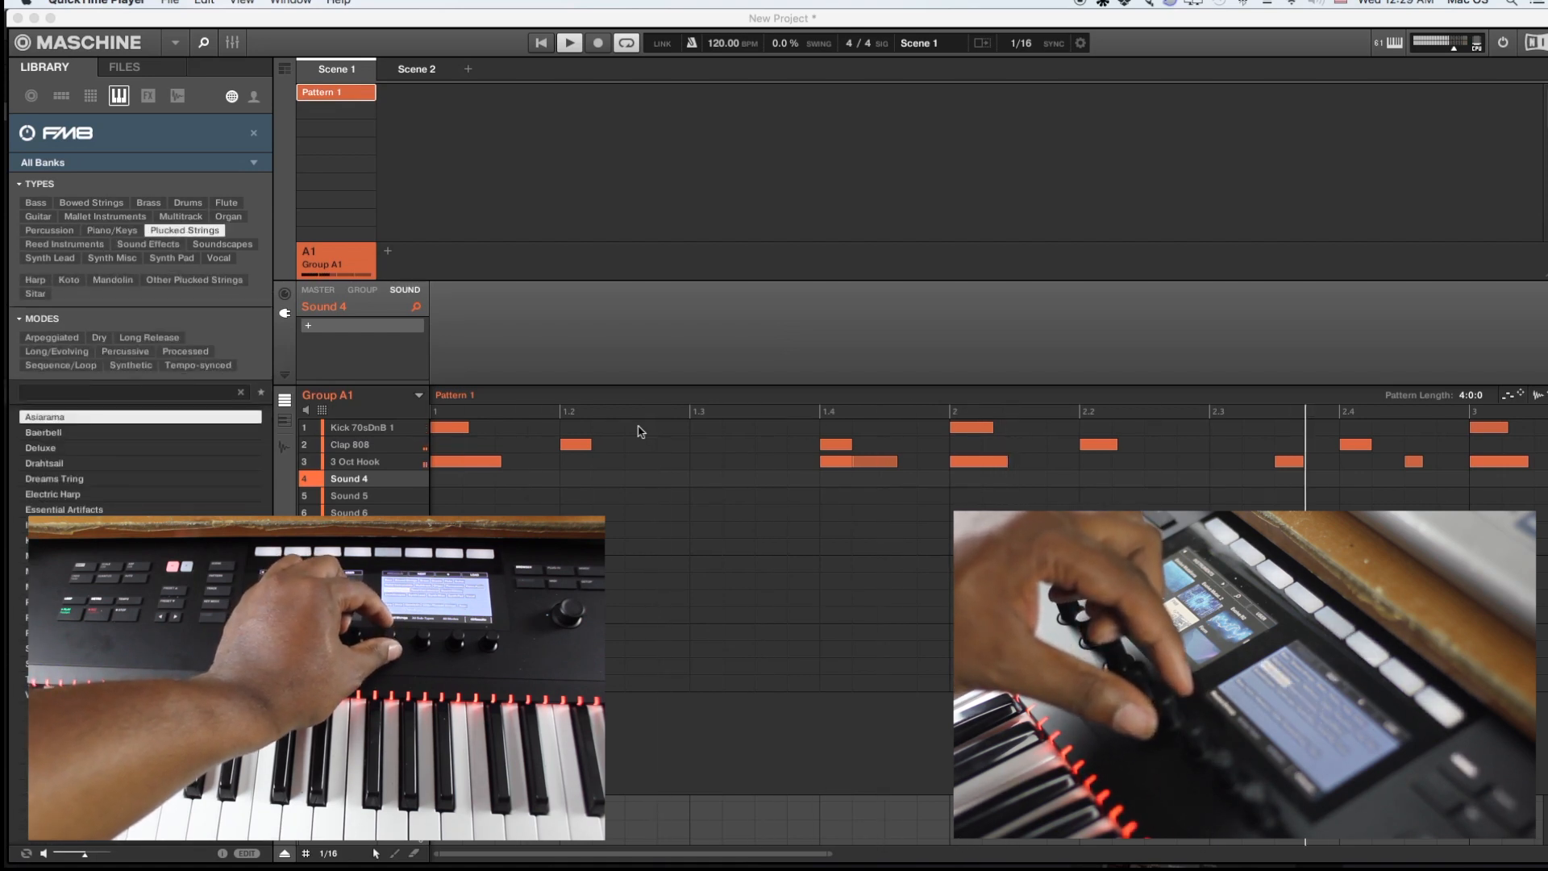
click(63, 243)
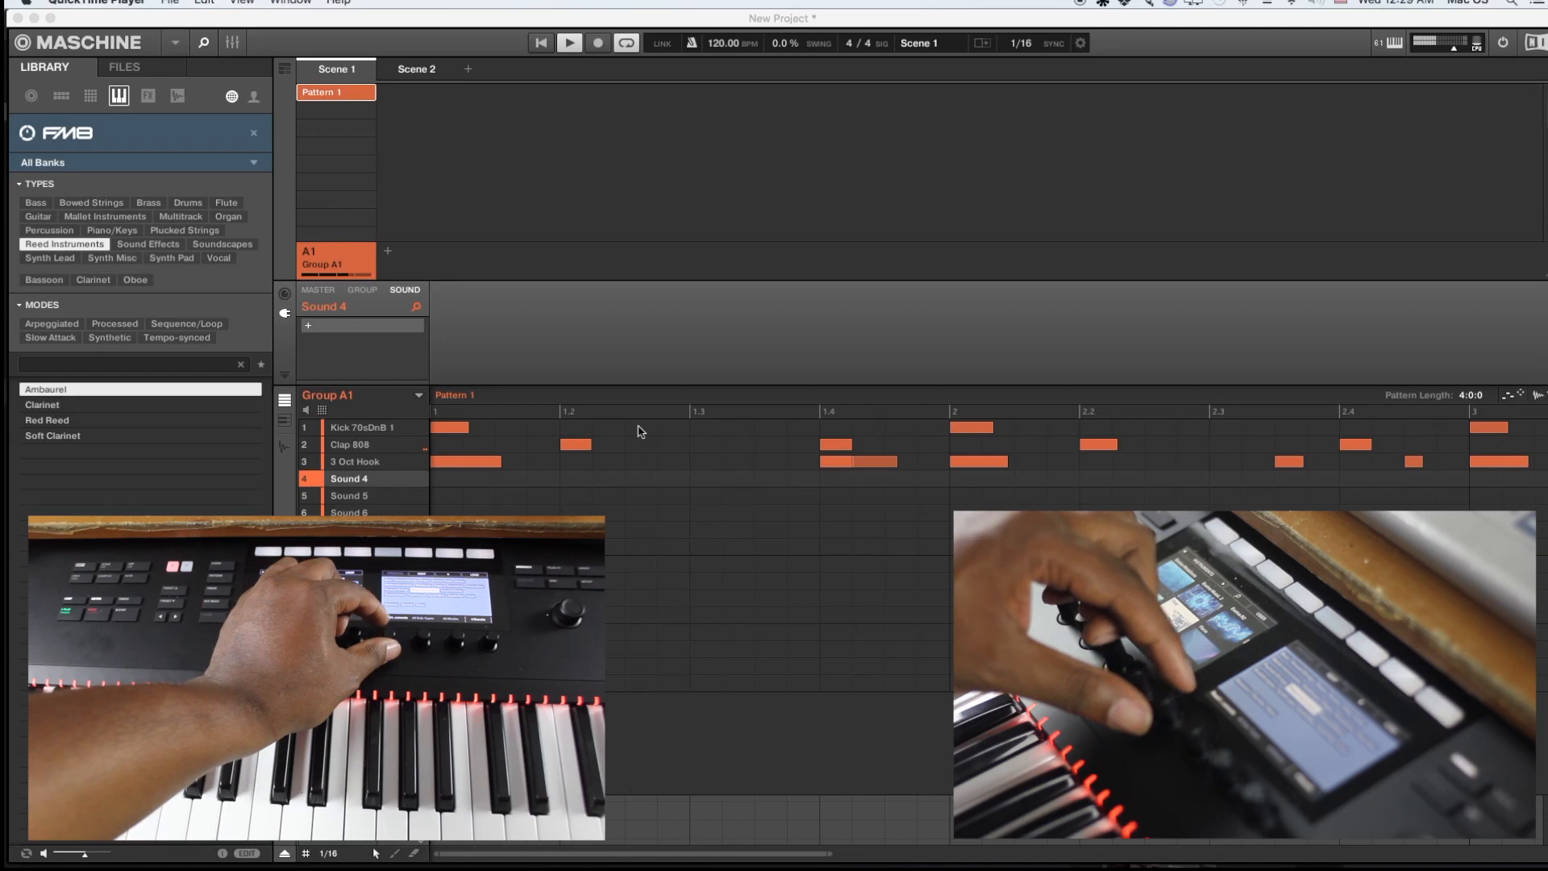
click(185, 230)
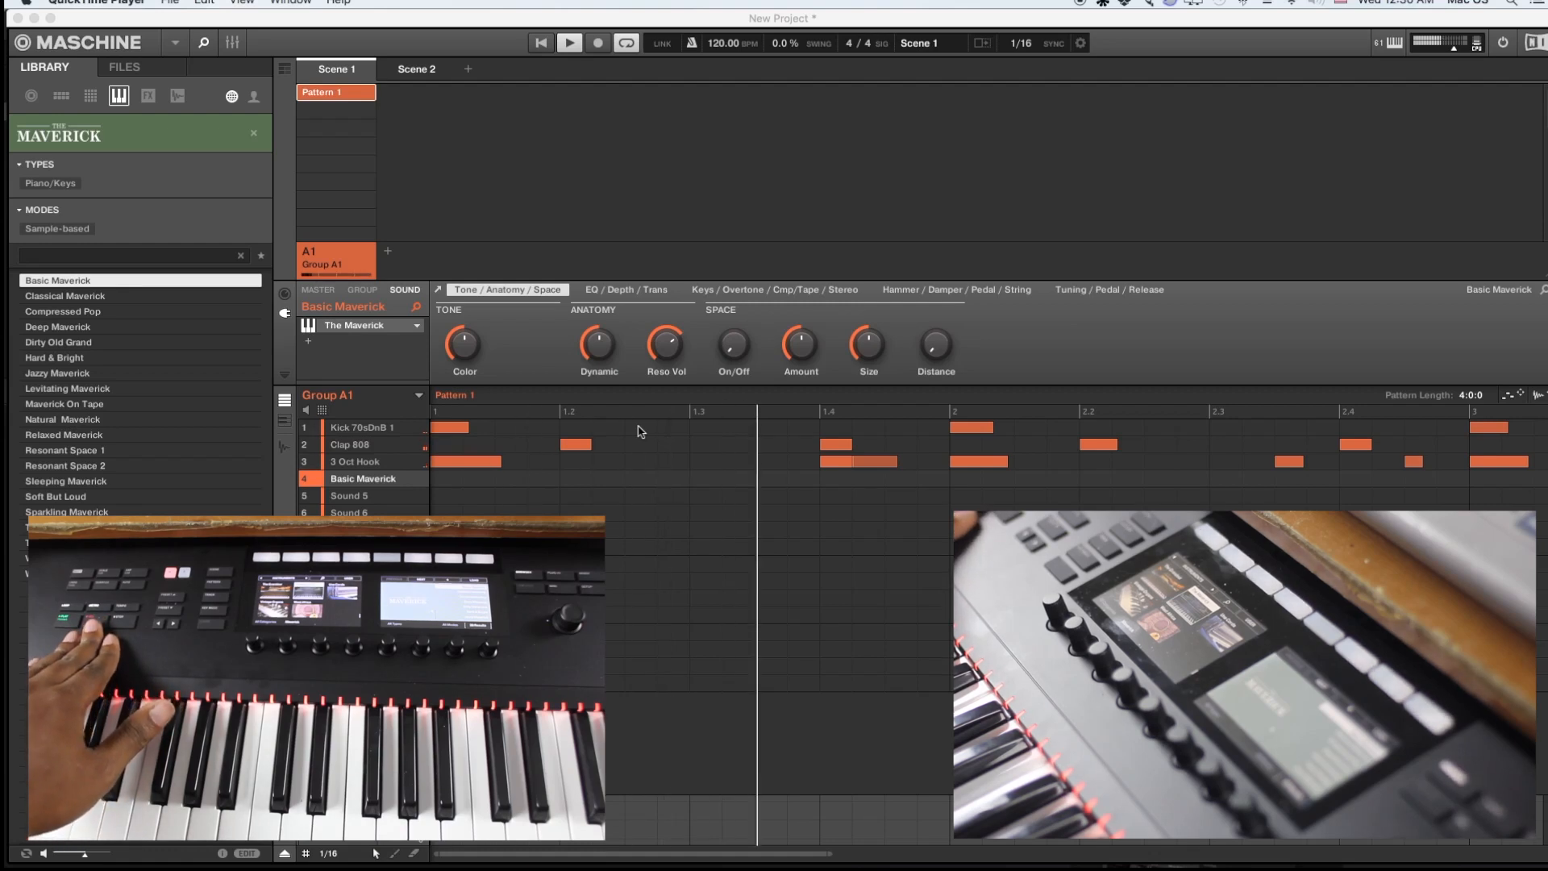
- Switch to The Maverick and load its Basic Maverick preset onto Sound 4
click(597, 43)
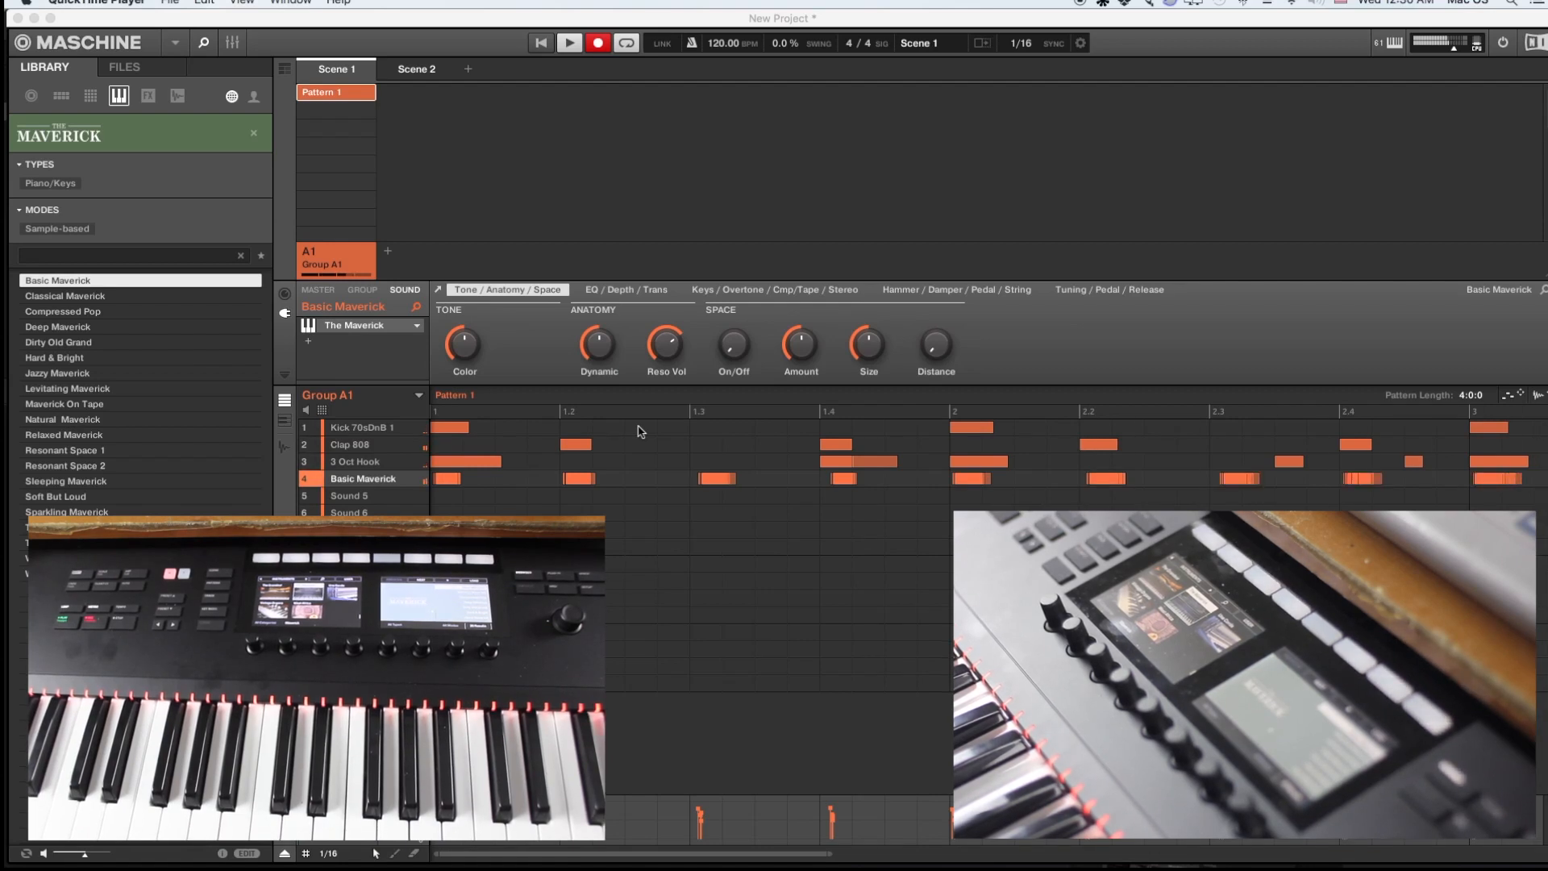
- Play Basic Maverick piano chords over the looping Pattern 1, then stop recording
click(597, 43)
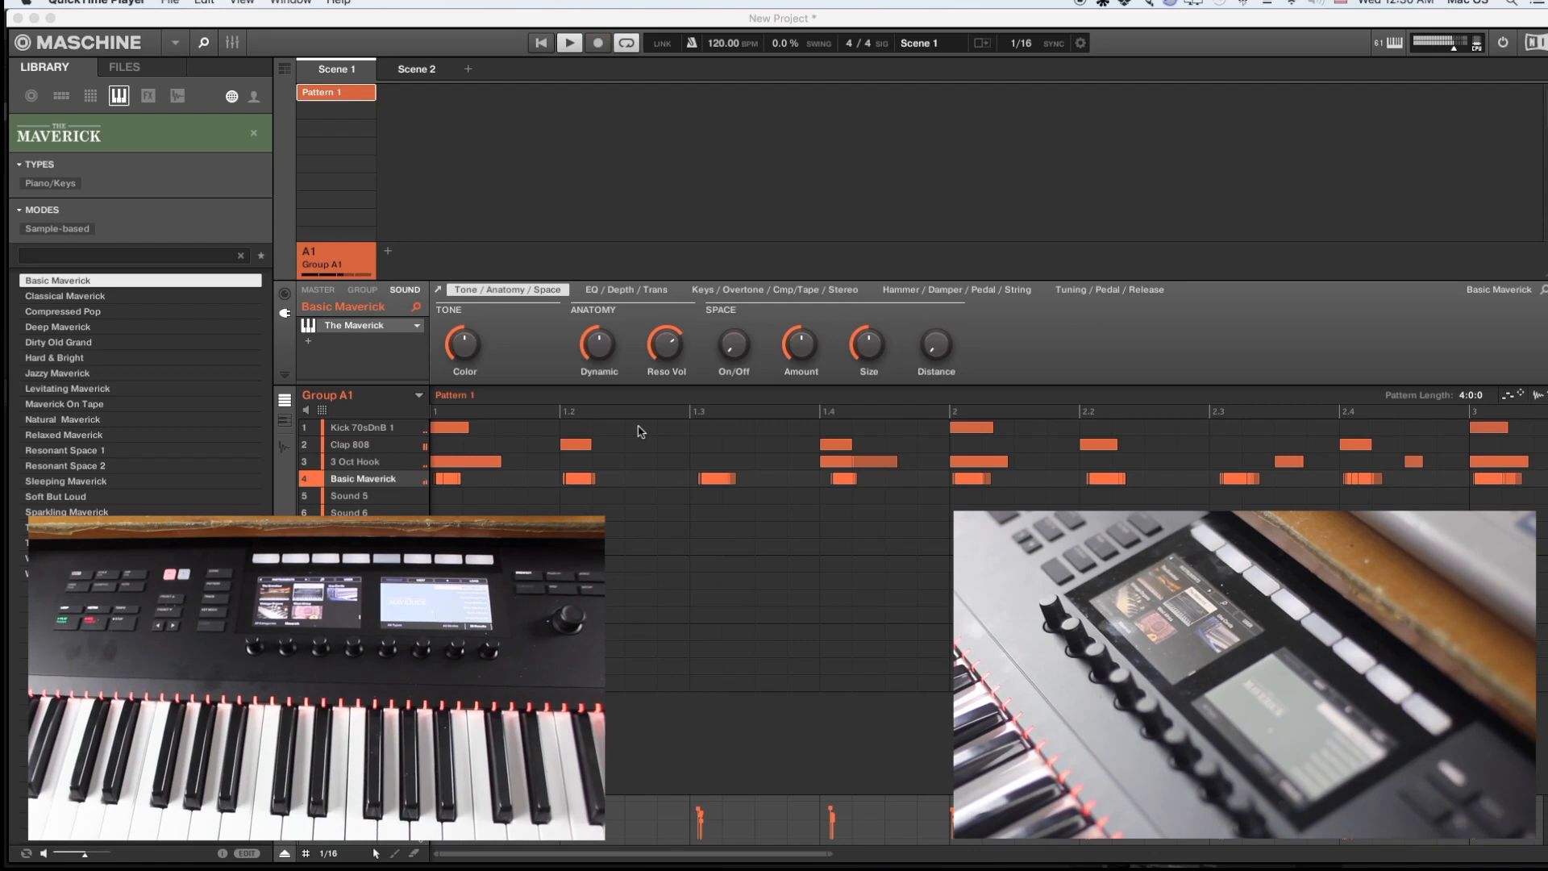